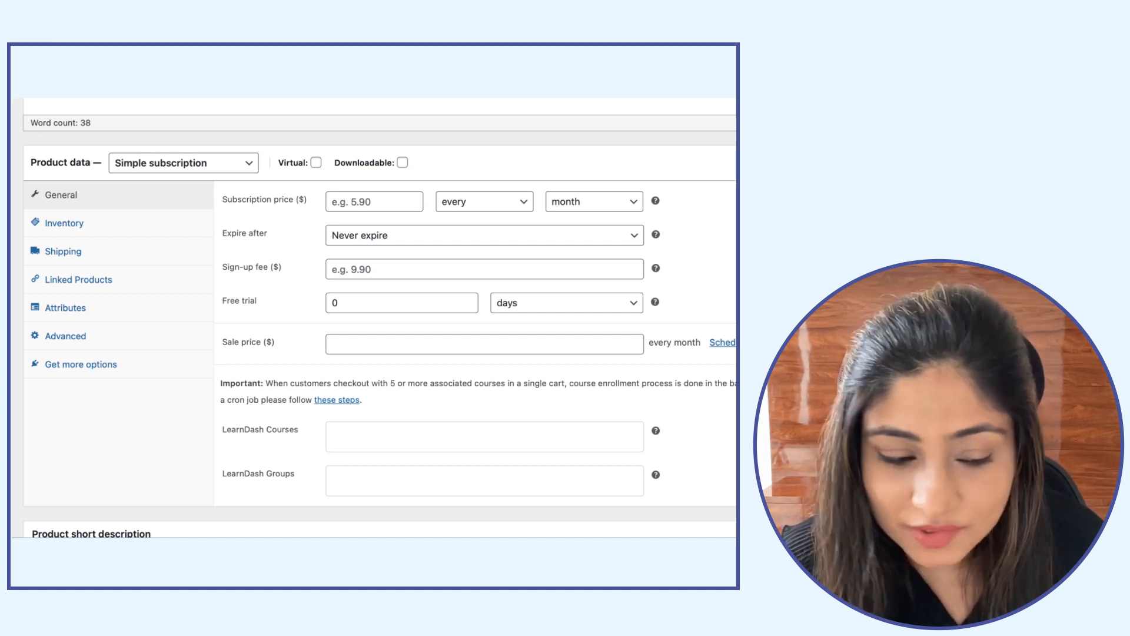
# Scroll through the Products list to the published Supplements product at $10.00.
pyautogui.scroll(-3)
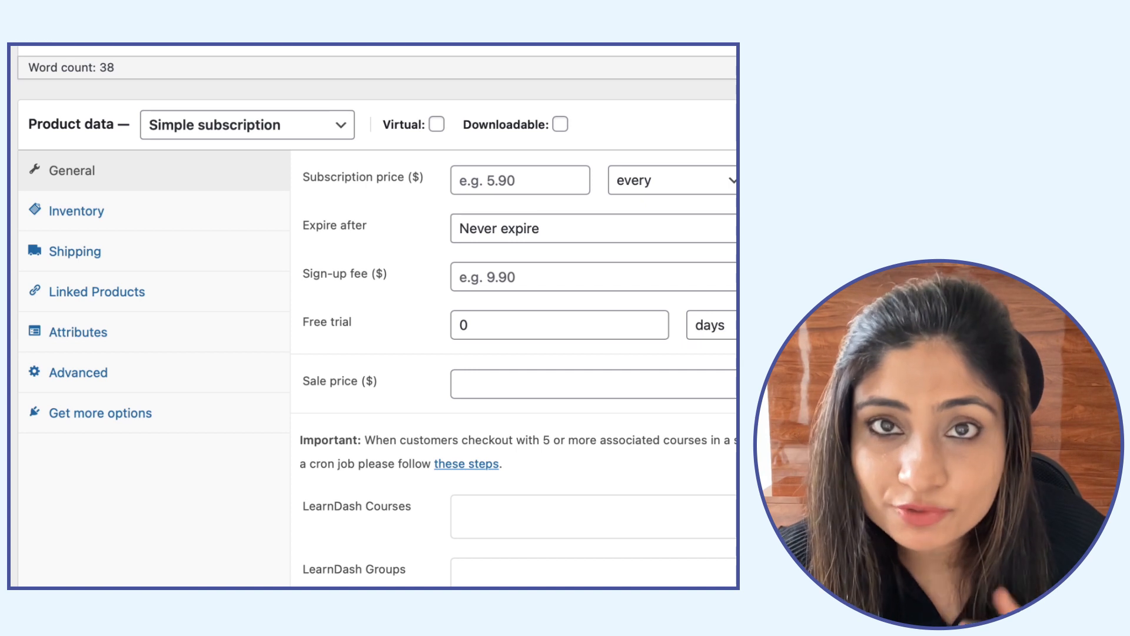
pyautogui.scroll(-3)
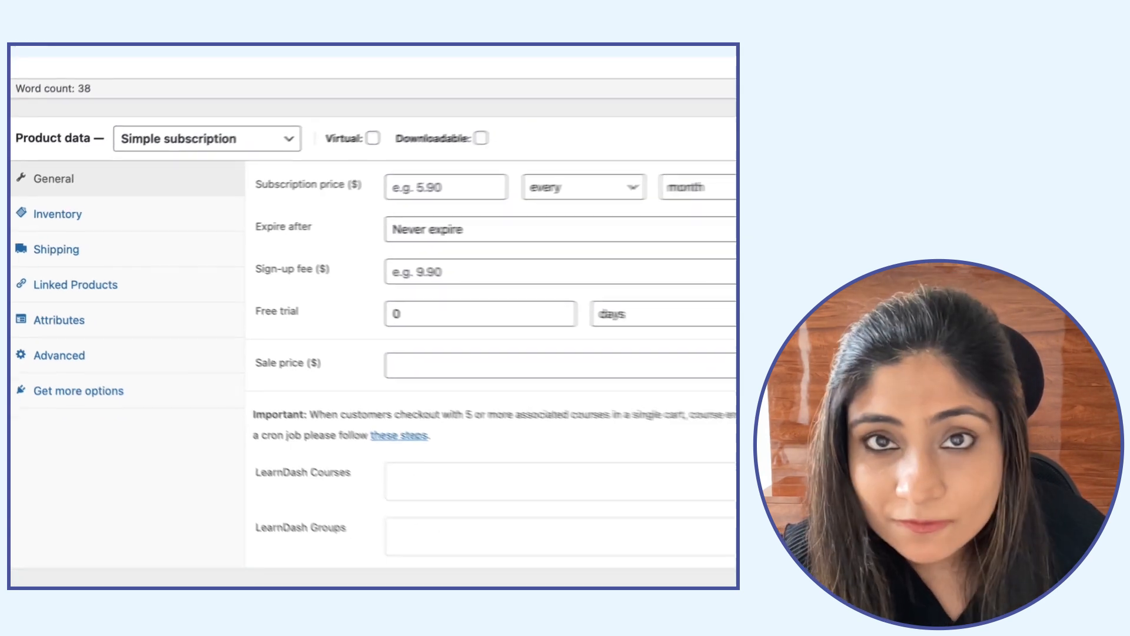
pyautogui.scroll(-3)
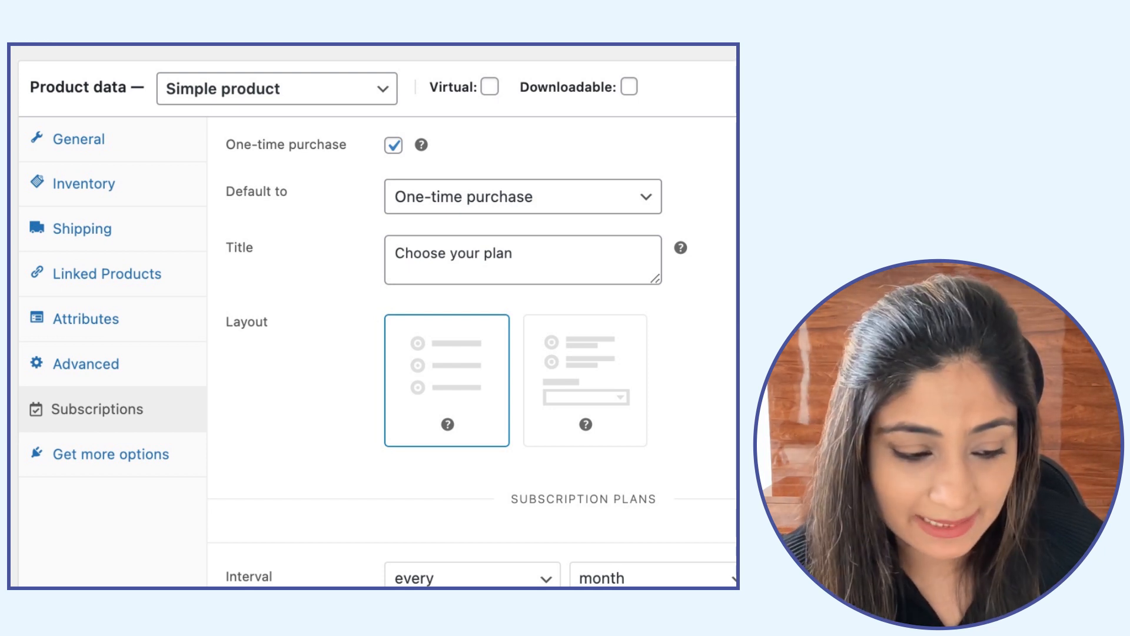
pyautogui.scroll(-3)
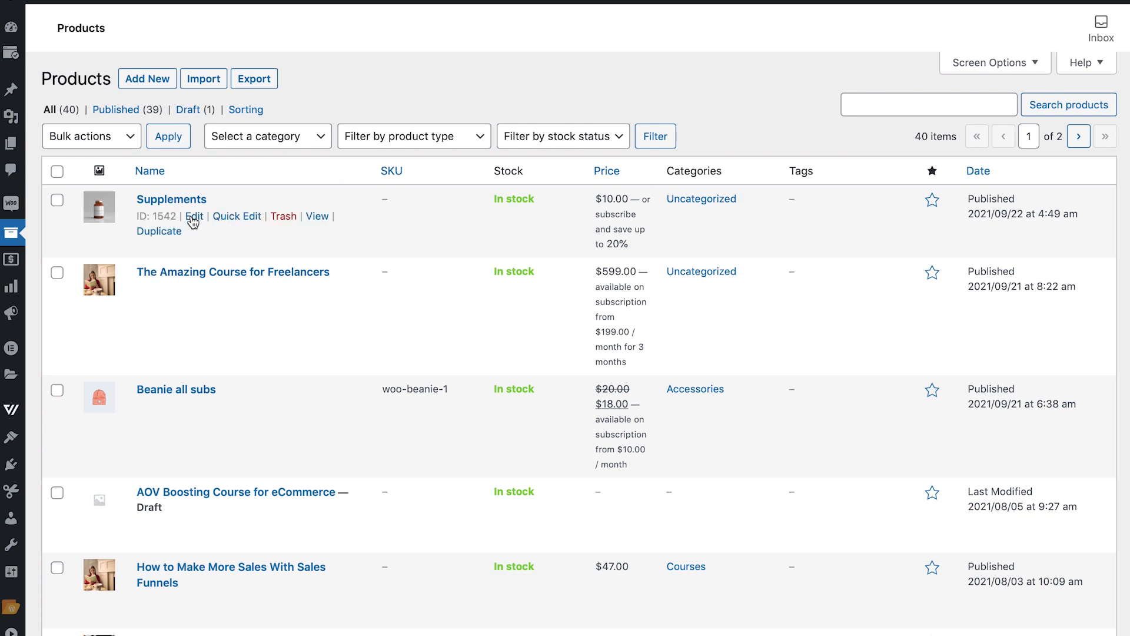
# Bring up the Supplements product's Subscriptions settings in the product editor.
pyautogui.click(194, 216)
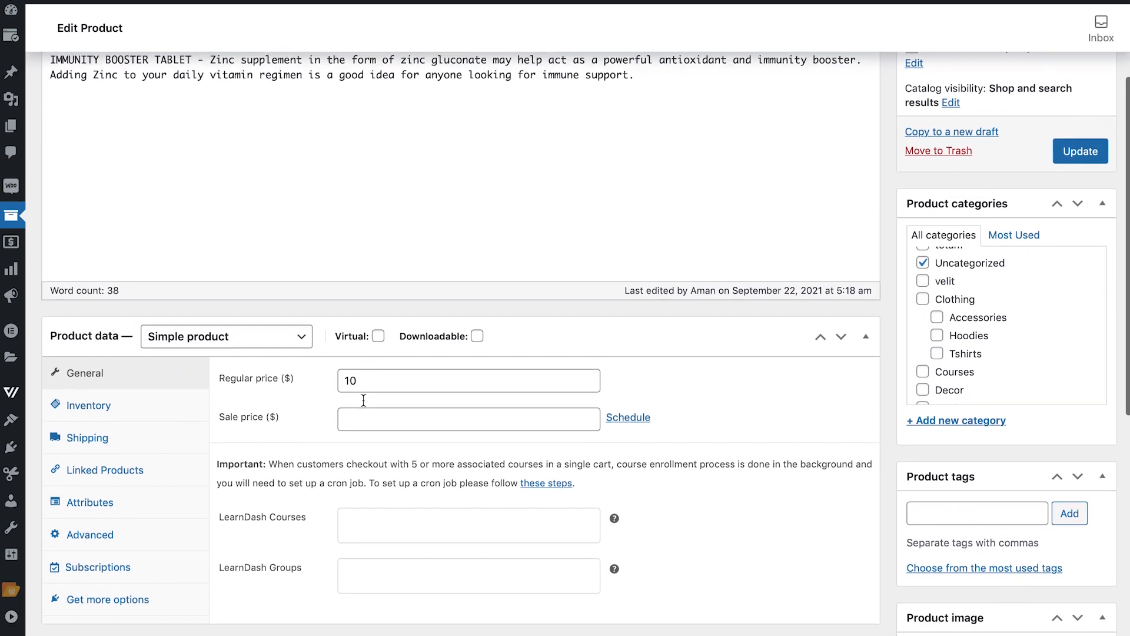
pyautogui.scroll(-3)
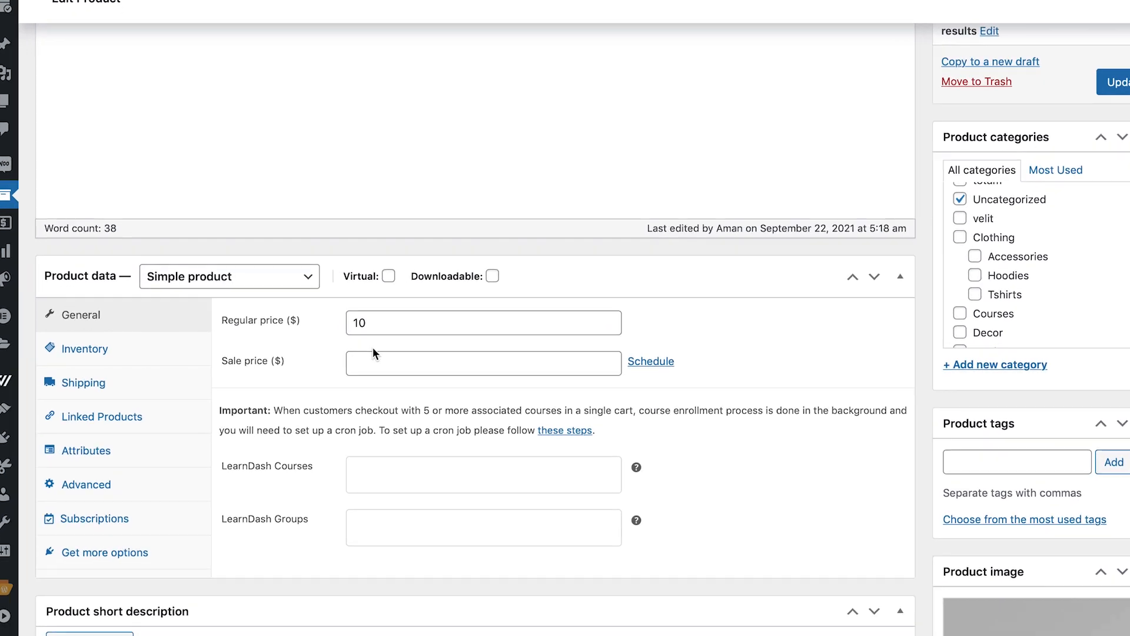
pyautogui.click(96, 518)
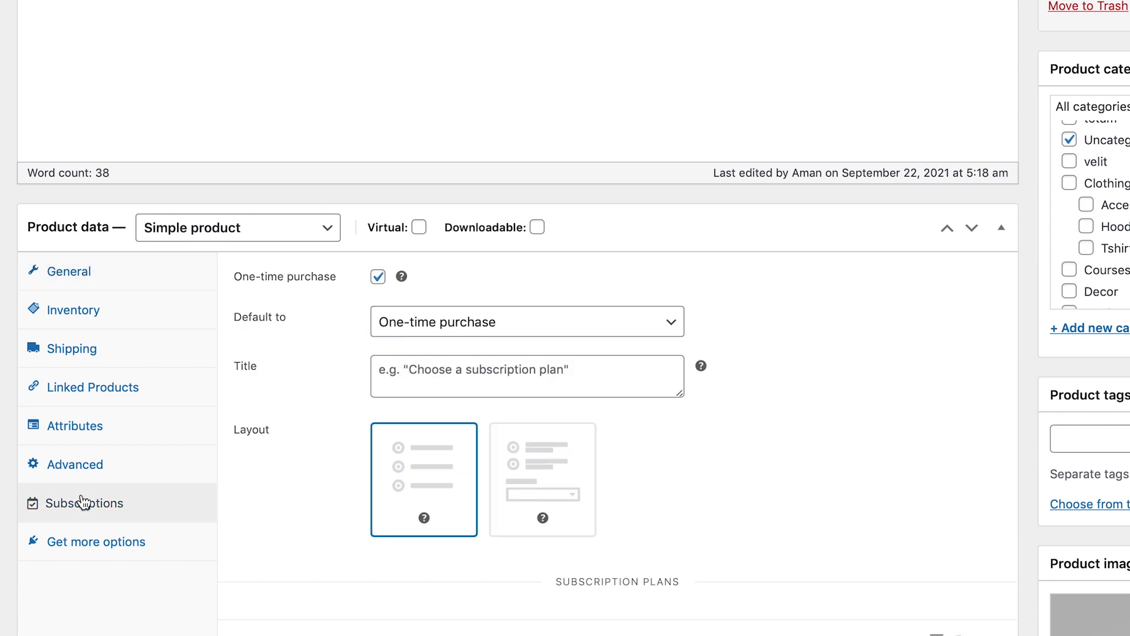
pyautogui.scroll(-3)
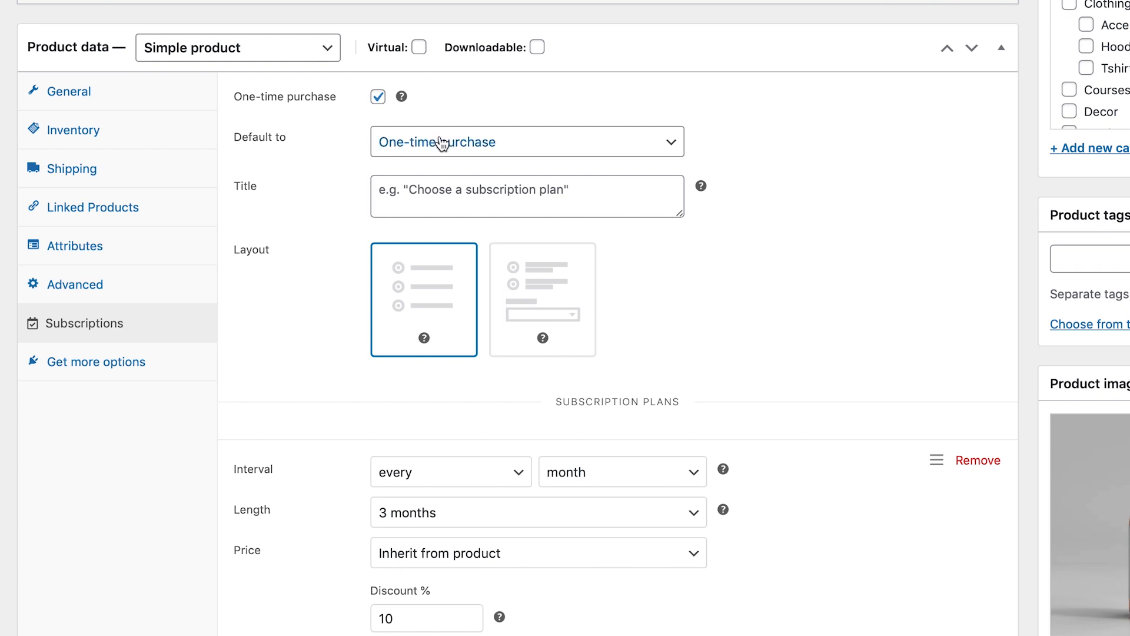
# Keep One-time purchase as the default and start the title 'Choose your plan'.
pyautogui.click(527, 141)
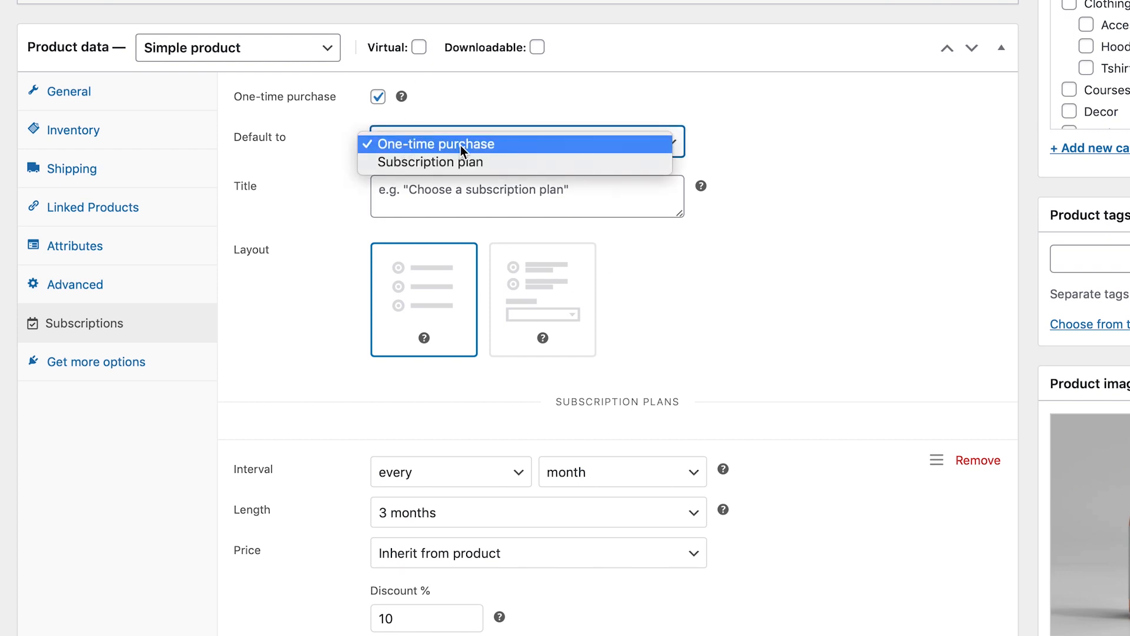
pyautogui.click(446, 144)
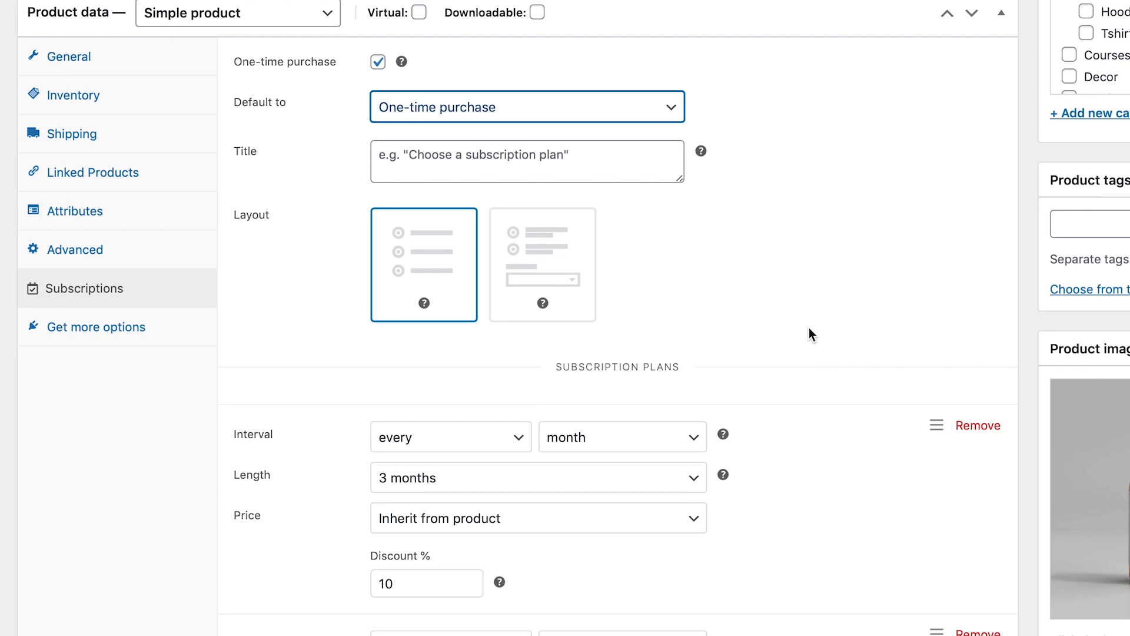
pyautogui.write('Choose your plan')
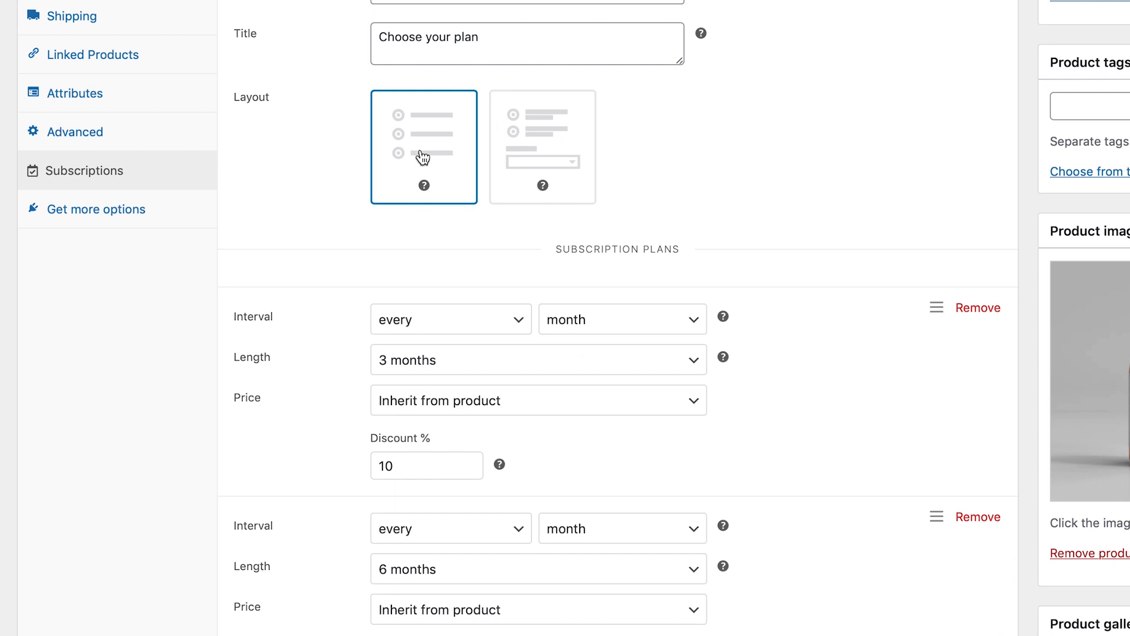
pyautogui.moveTo(542, 183)
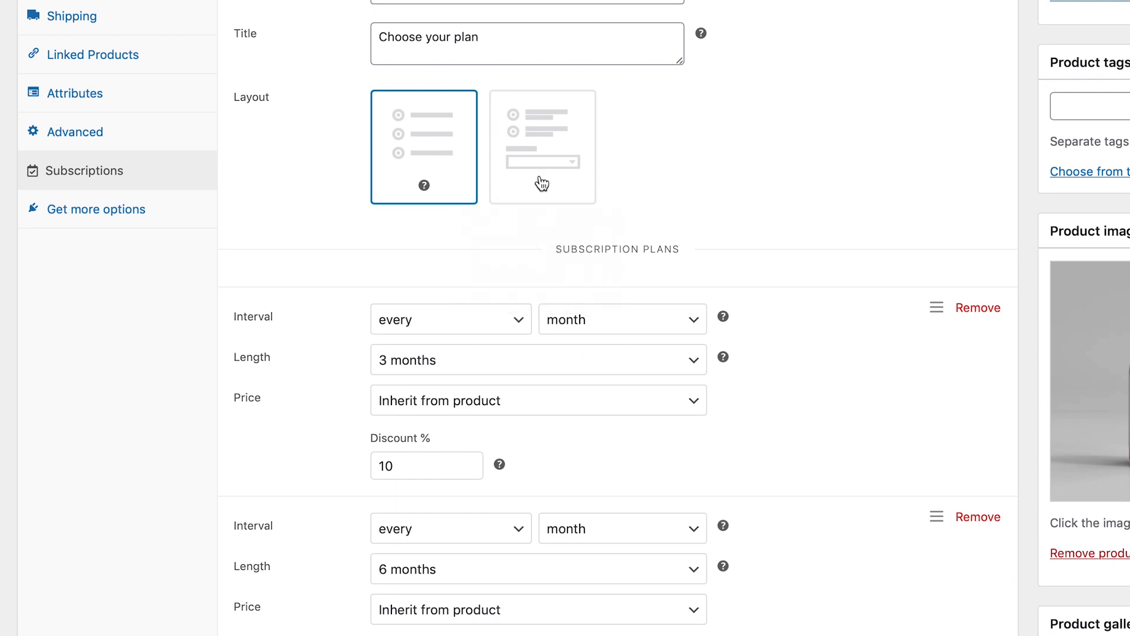
# Add a third, never-expiring monthly plan with no discount after the 3- and 6-month plans.
pyautogui.scroll(-3)
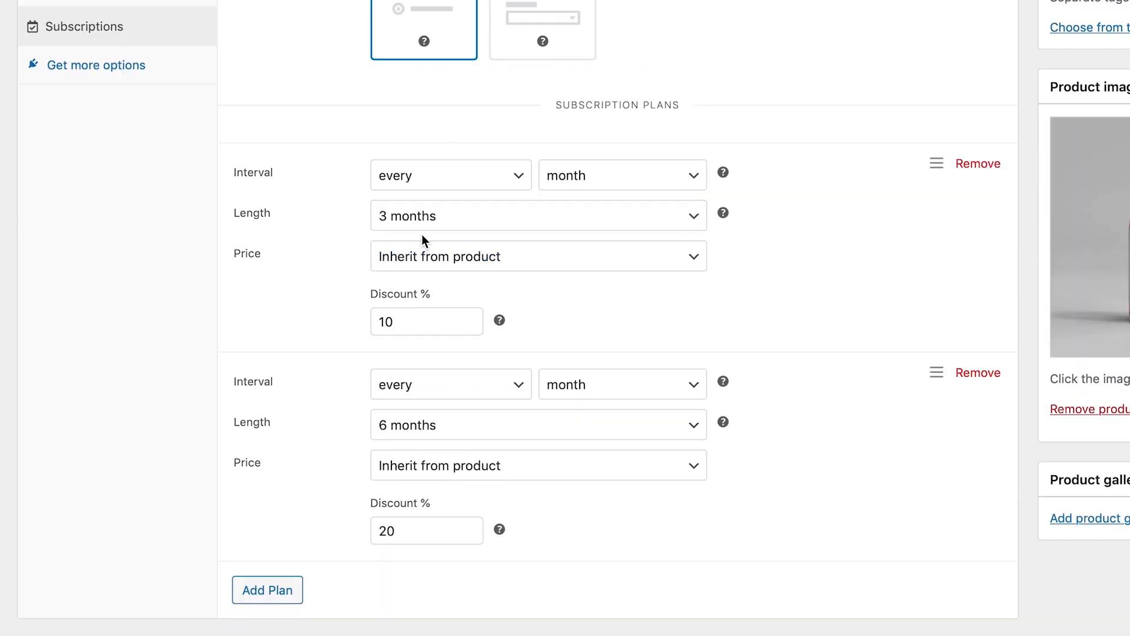
pyautogui.moveTo(513, 239)
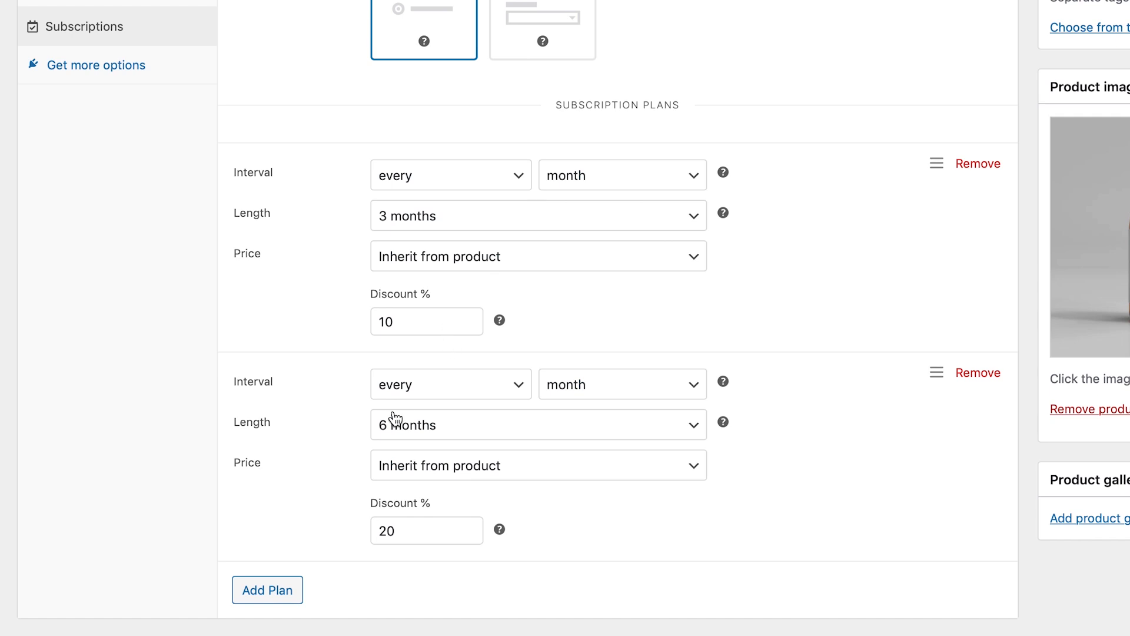
pyautogui.moveTo(433, 509)
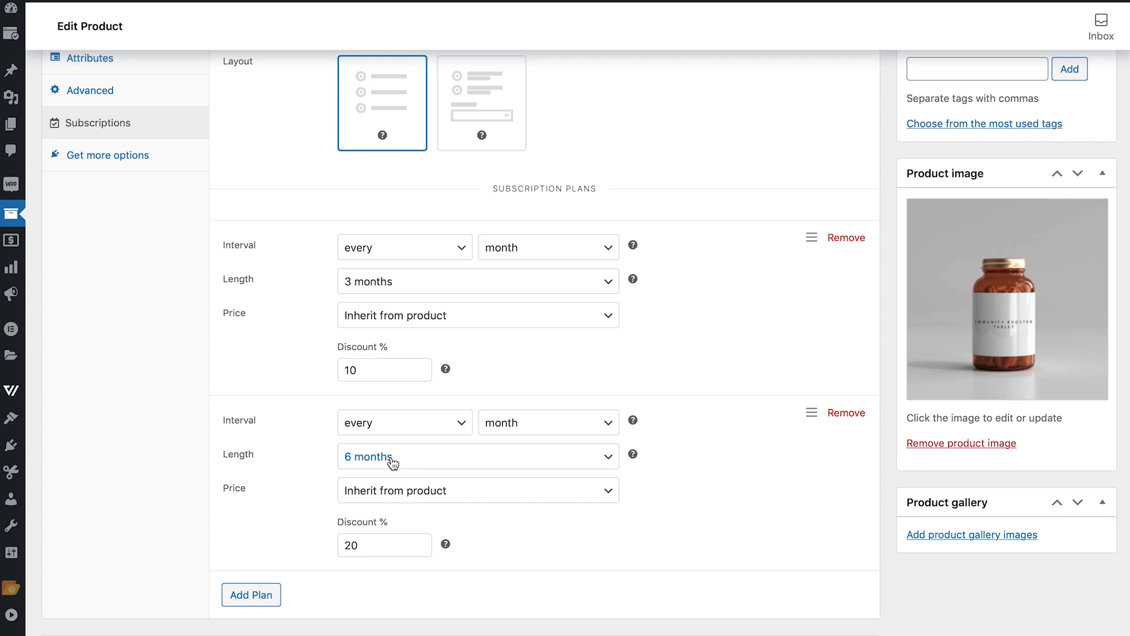
pyautogui.moveTo(633, 483)
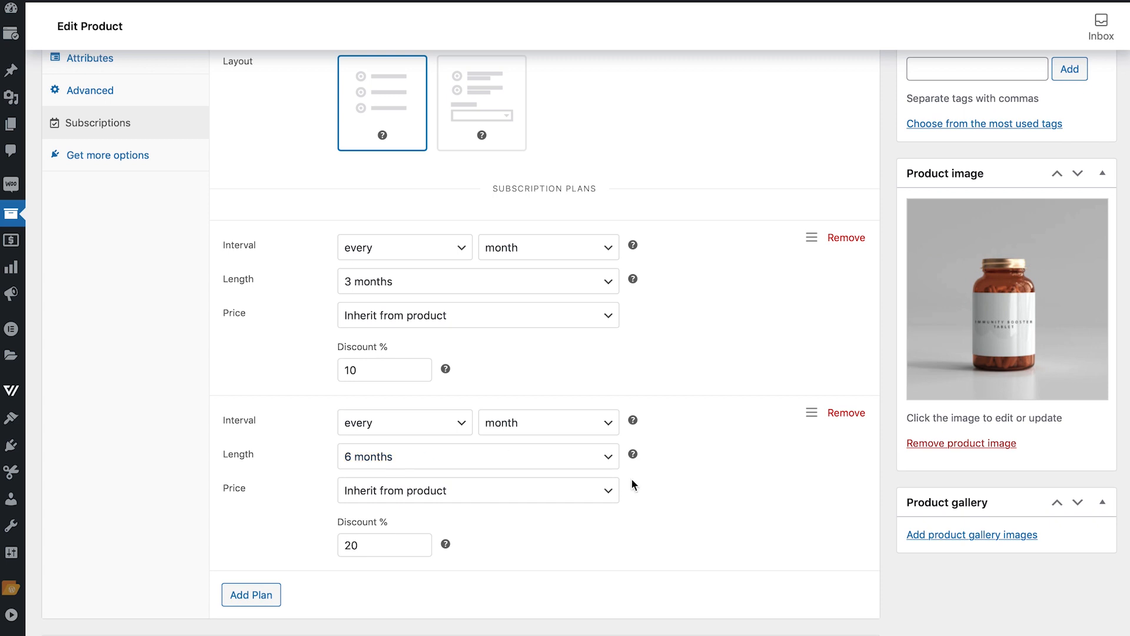
pyautogui.moveTo(675, 467)
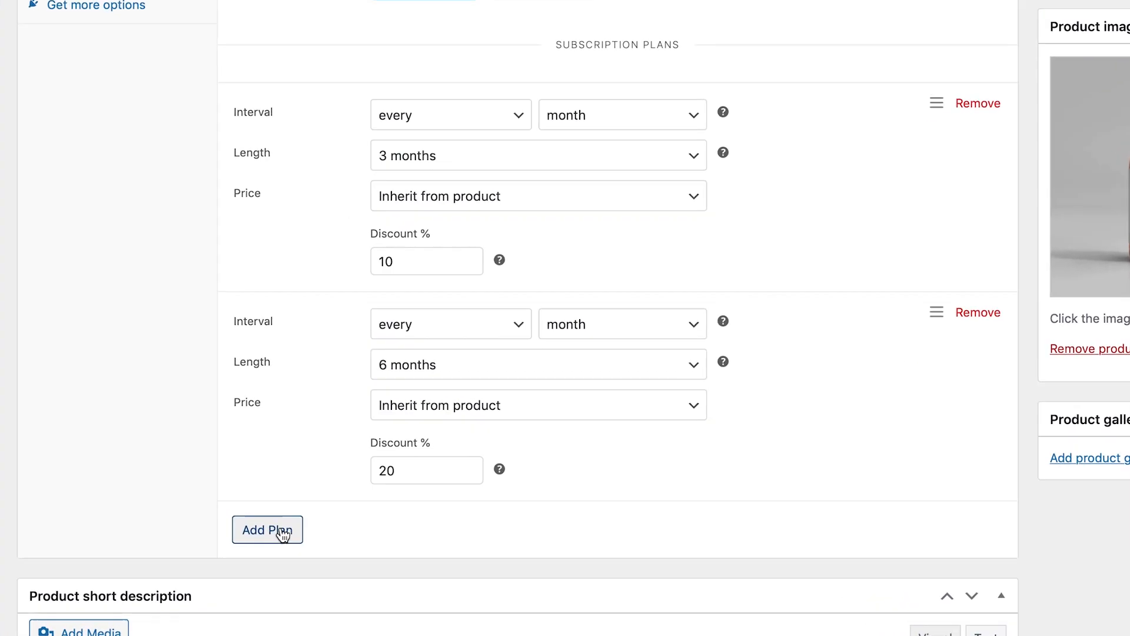
pyautogui.click(267, 528)
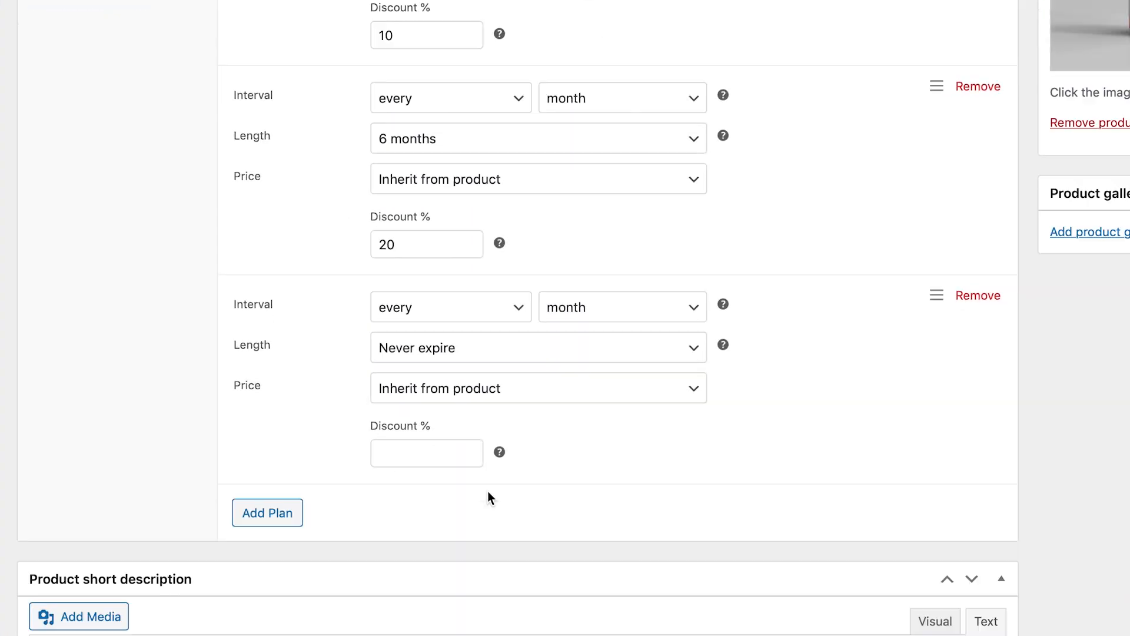
pyautogui.moveTo(994, 304)
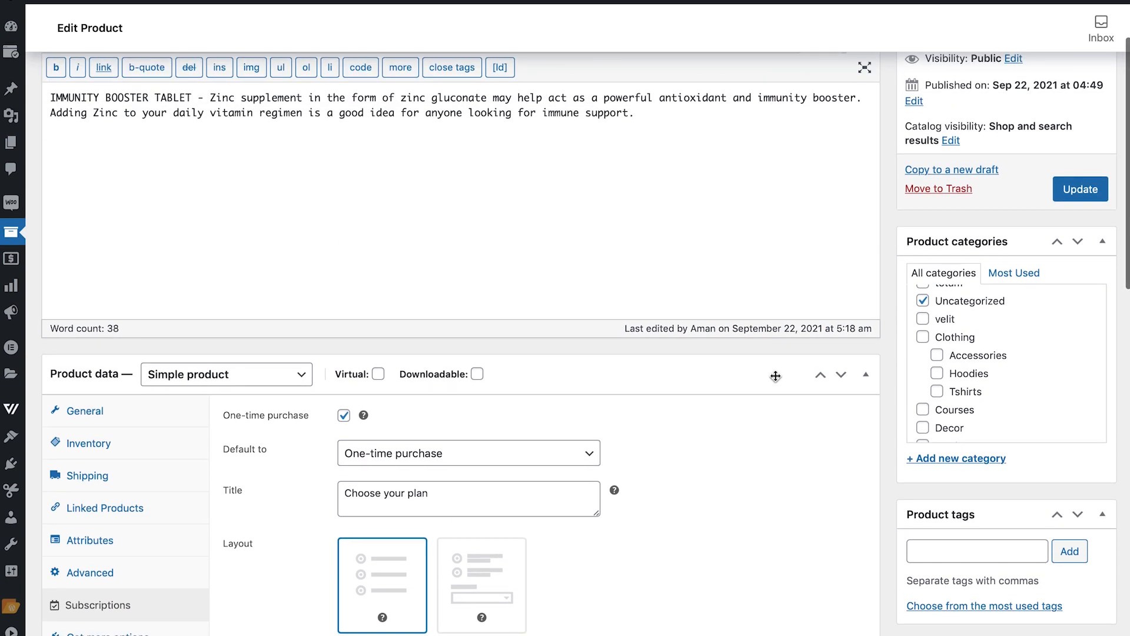
pyautogui.scroll(-3)
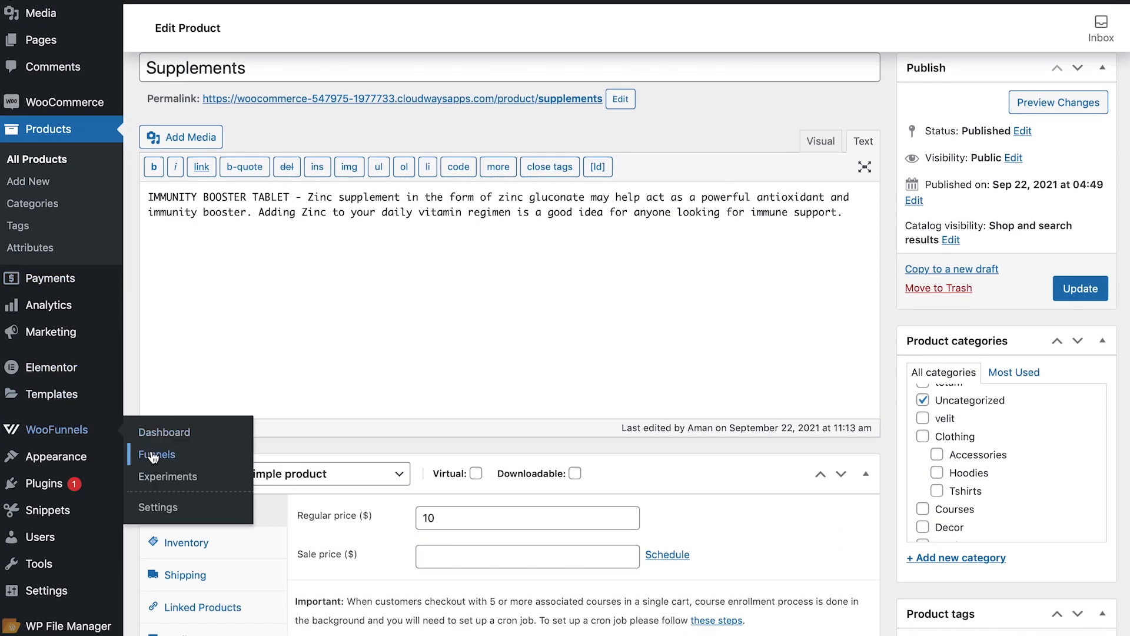
# Create a new funnel named 'Supplement Funnel' and import the Persuader template into it.
pyautogui.click(157, 453)
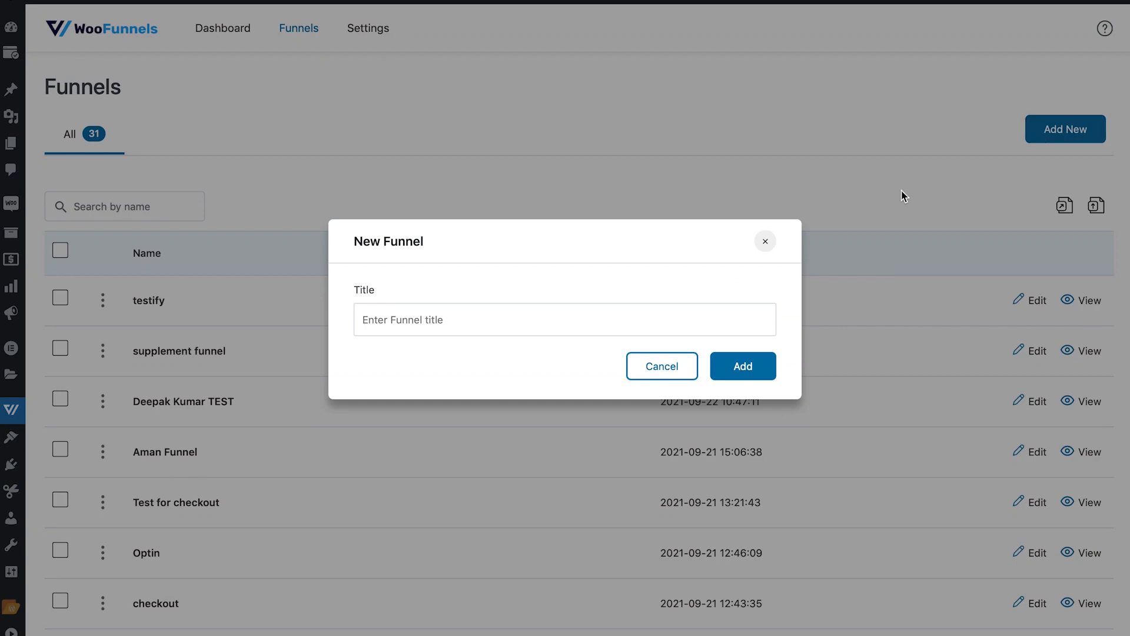
pyautogui.write('Suppl')
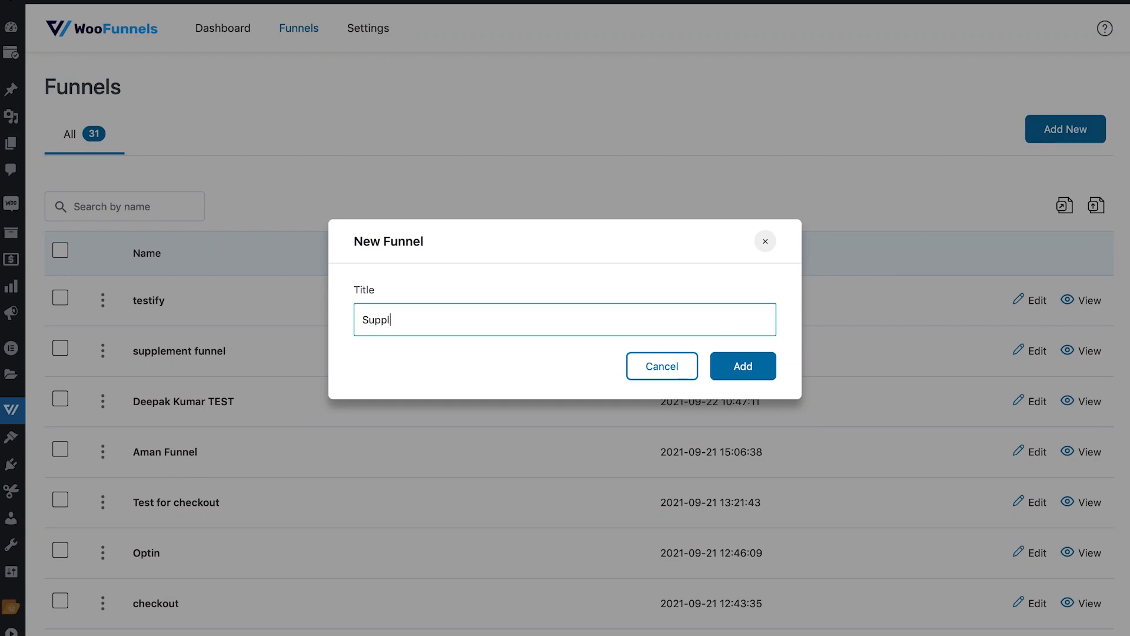
pyautogui.write('Supplement Funnel')
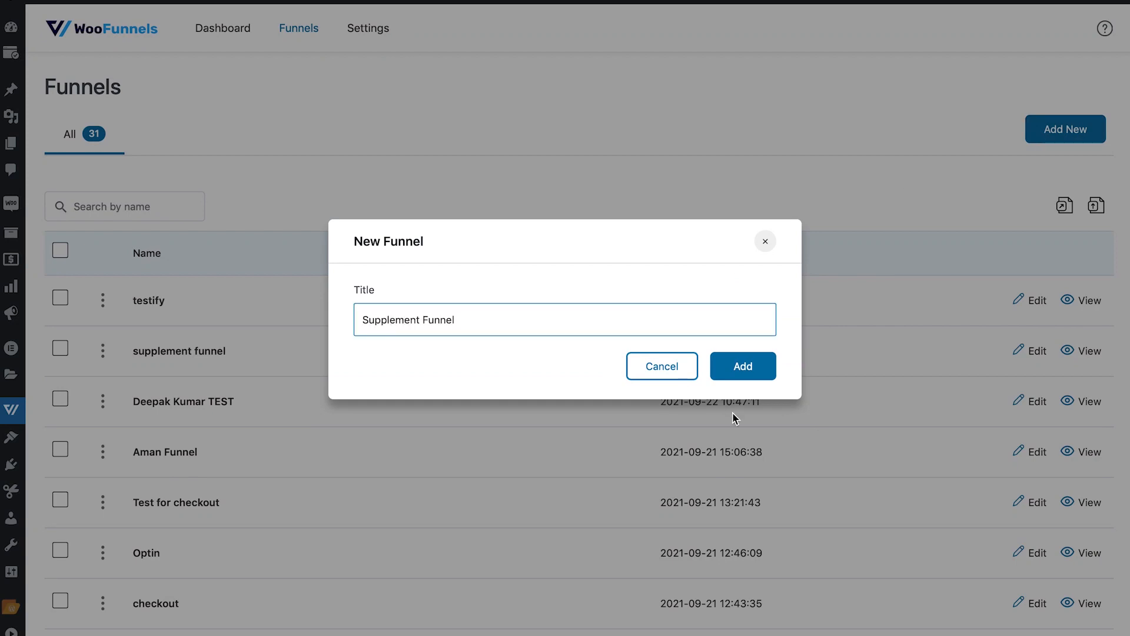
pyautogui.click(743, 365)
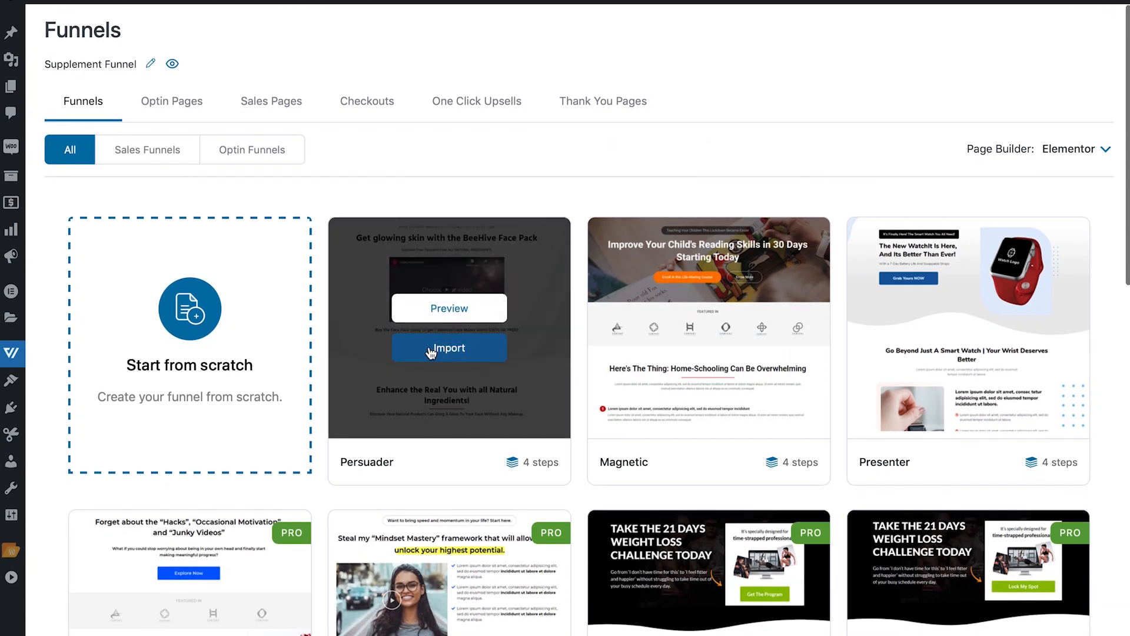
pyautogui.click(448, 347)
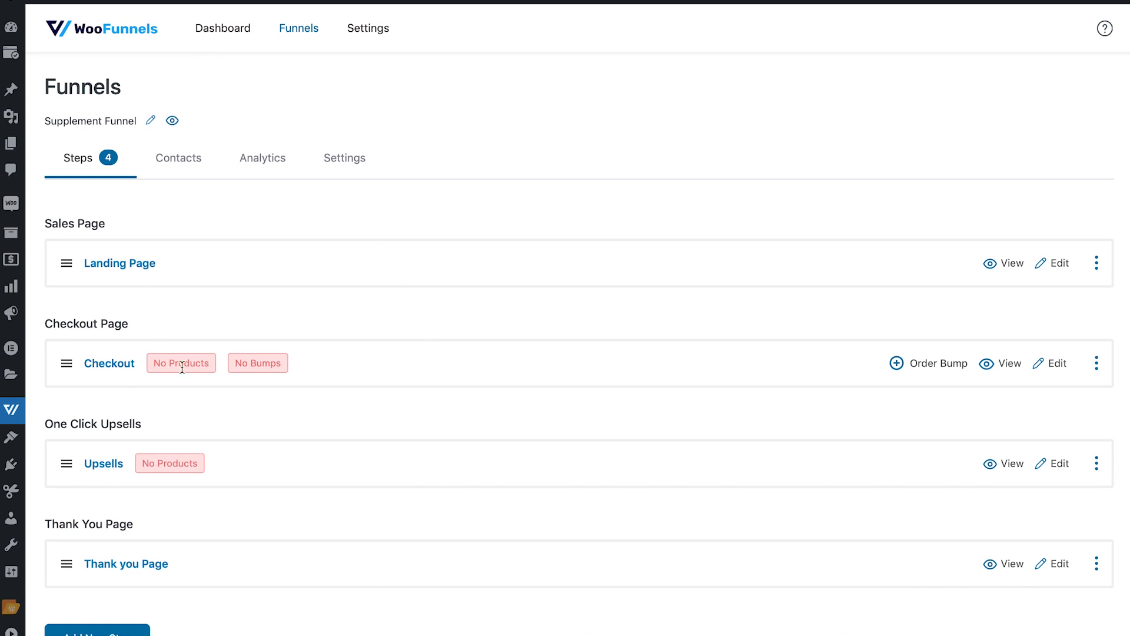
pyautogui.scroll(-3)
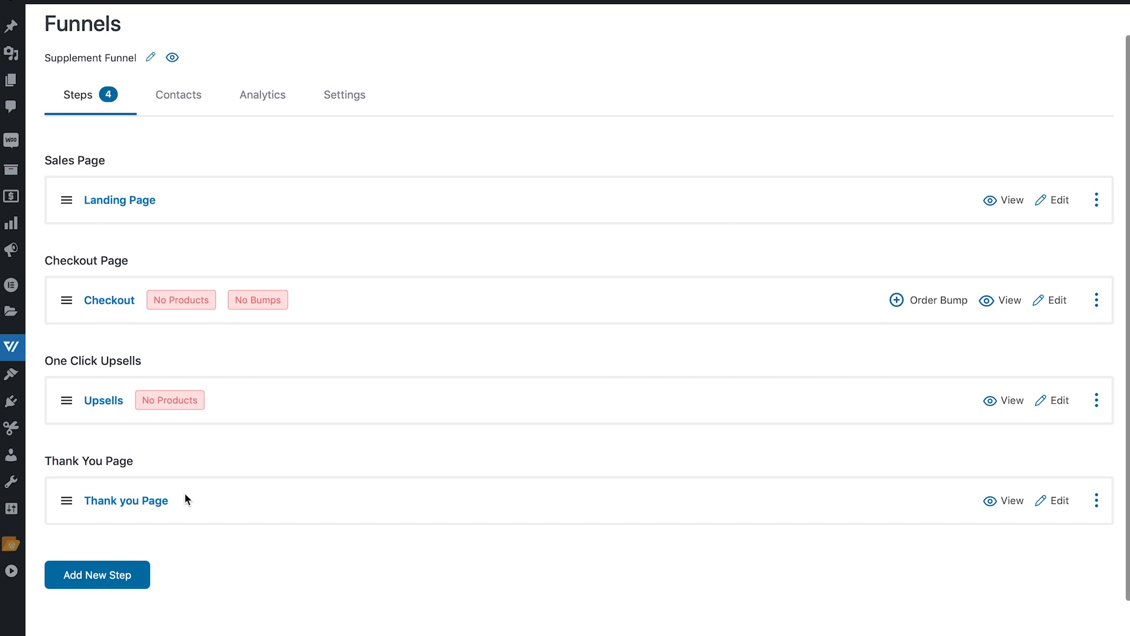
pyautogui.moveTo(350, 406)
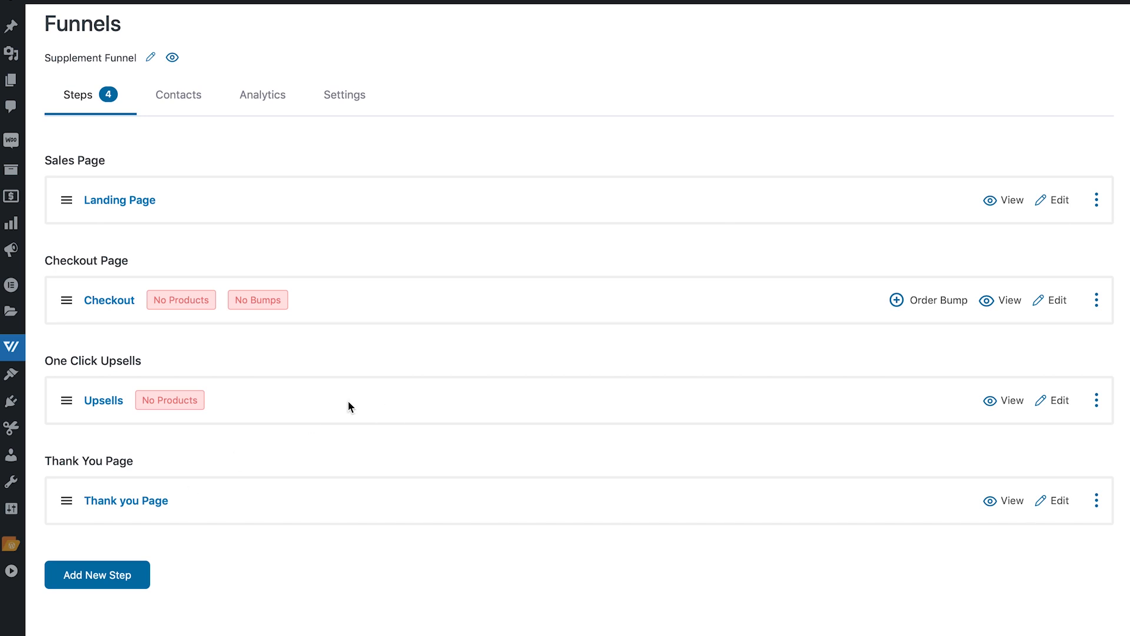
pyautogui.moveTo(408, 394)
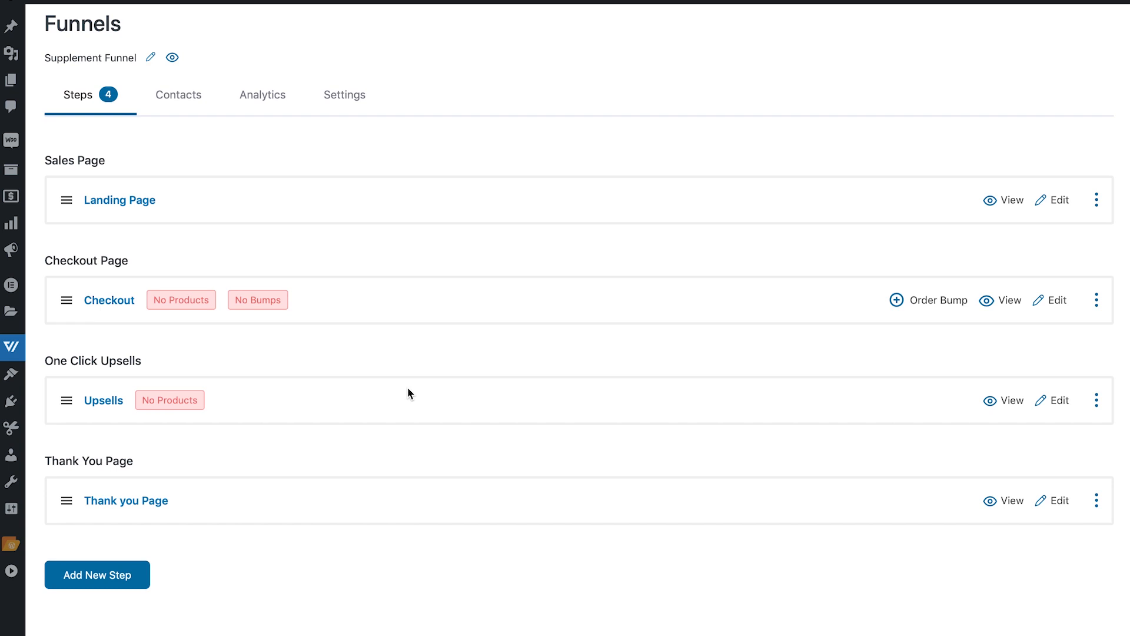
pyautogui.moveTo(1055, 406)
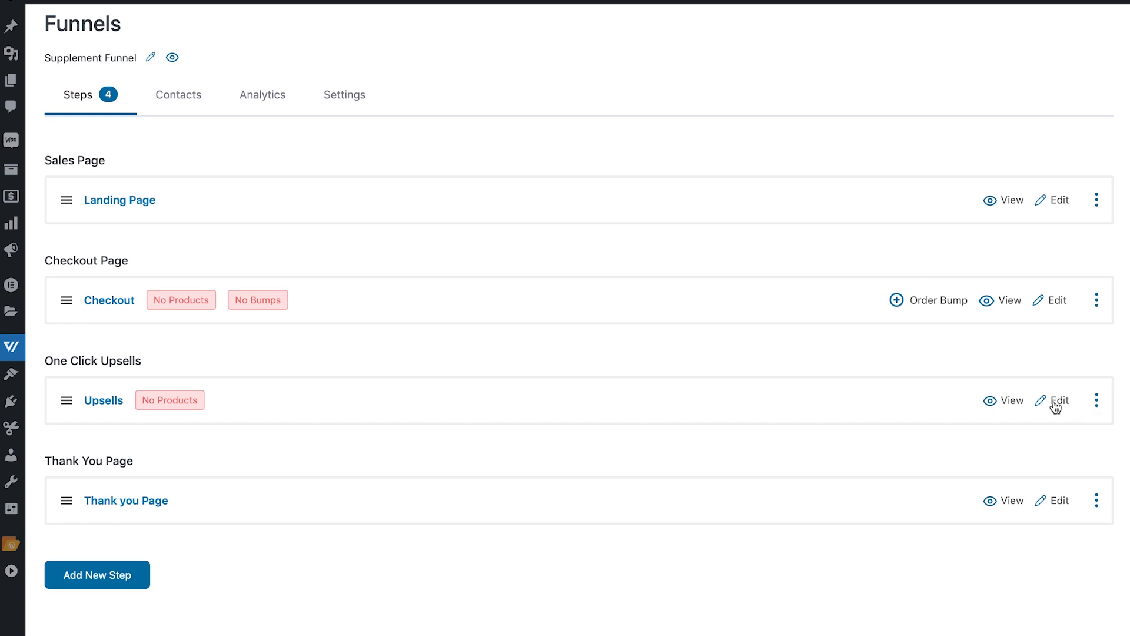
# Edit the Upsells step to reach its Offers and the Add Products dialog.
pyautogui.click(1057, 400)
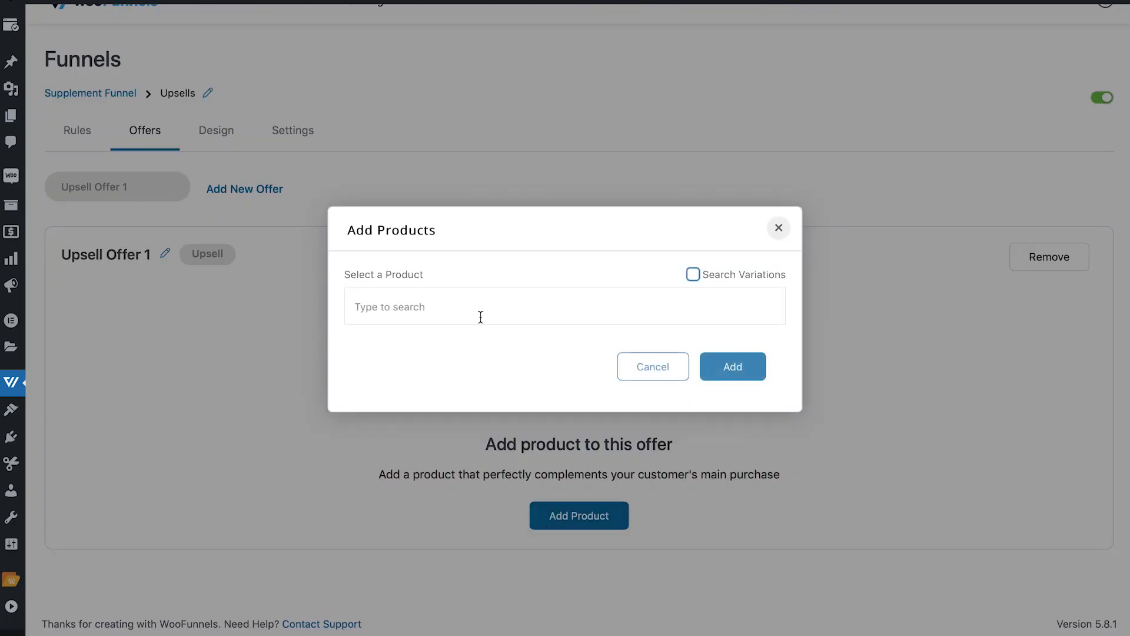
# Add the Supplements product to Upsell Offer 1 and save it with its three plans.
pyautogui.write('supp')
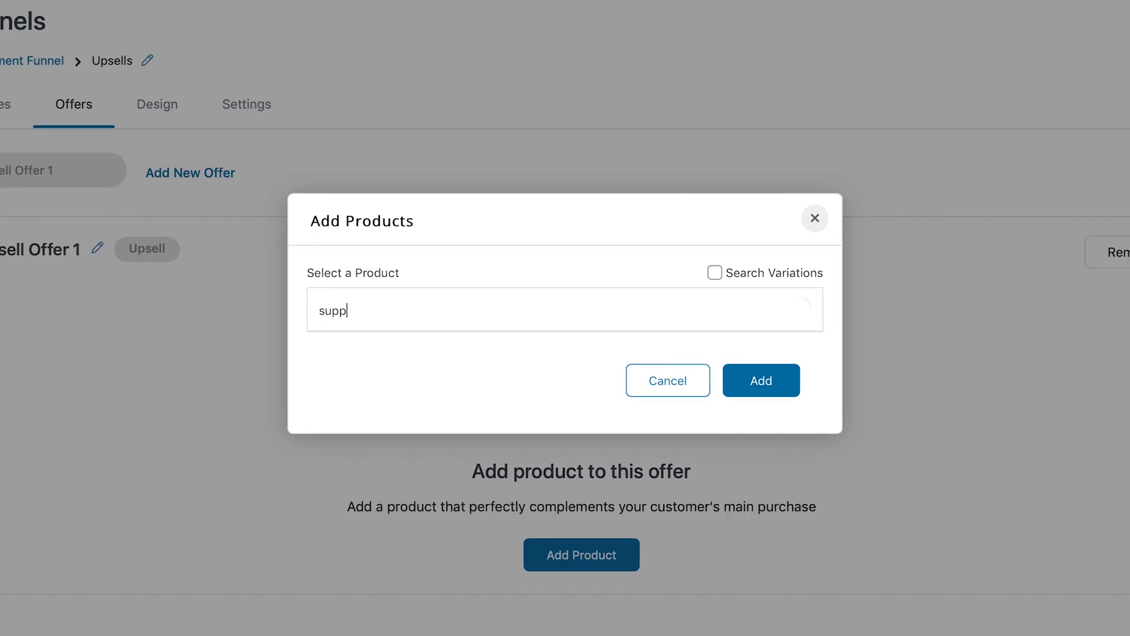
pyautogui.write('l')
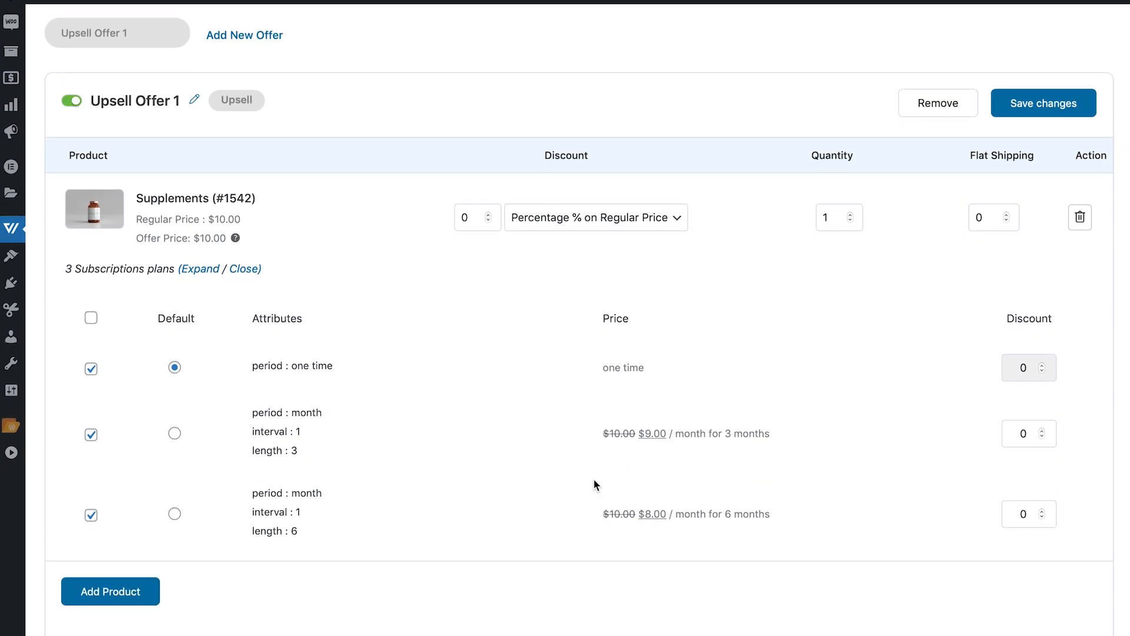
pyautogui.scroll(-3)
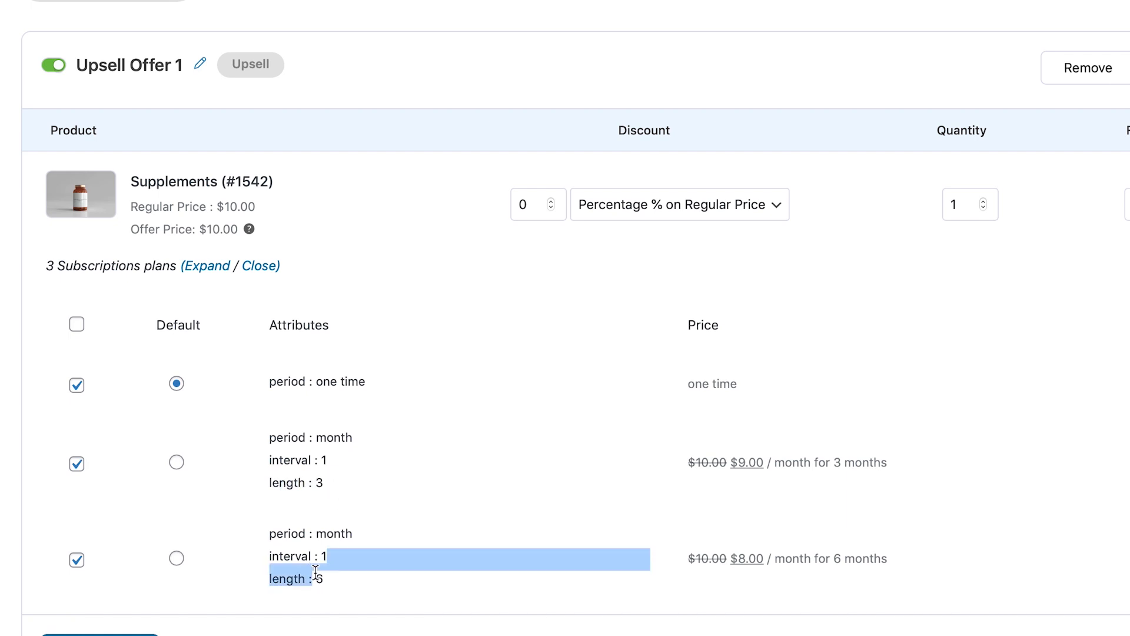
pyautogui.click(752, 423)
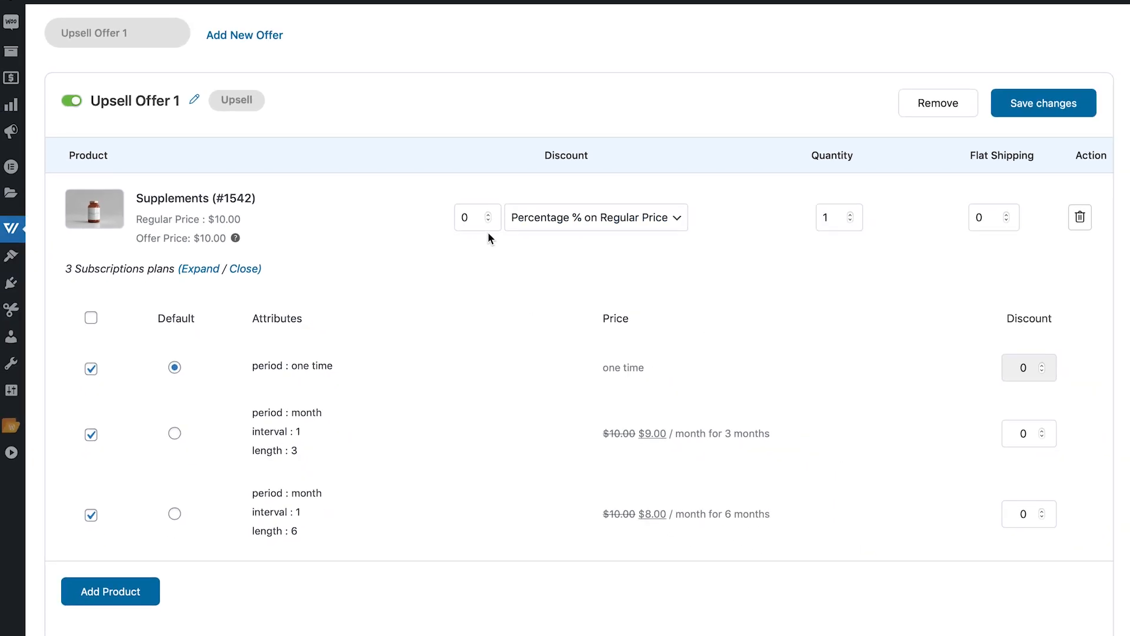
pyautogui.moveTo(635, 368)
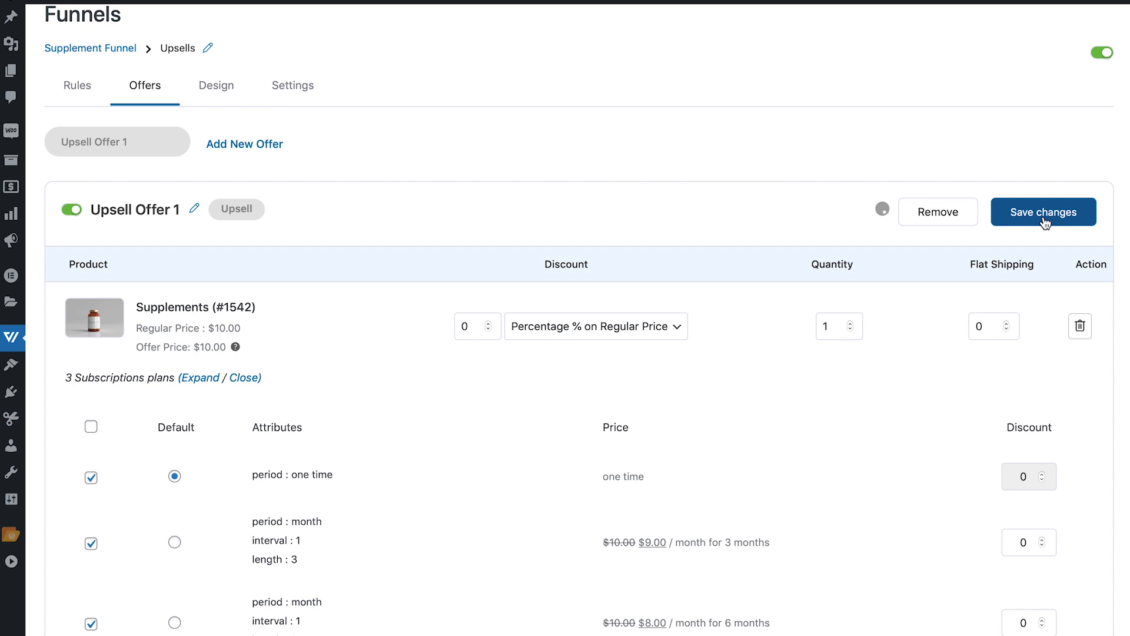
pyautogui.click(1042, 212)
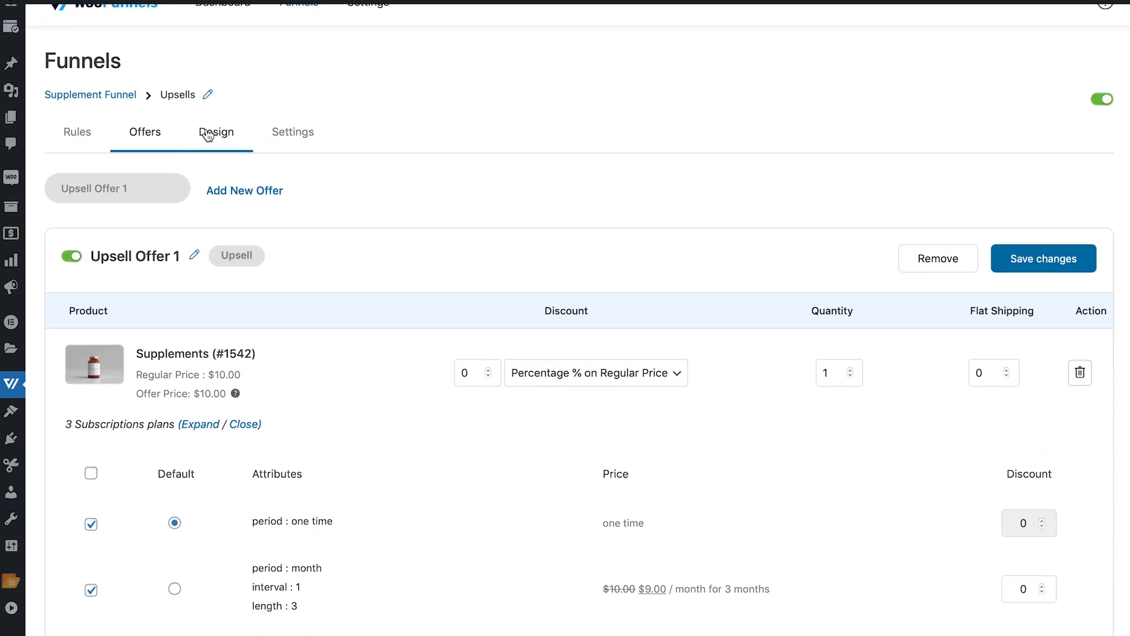
# Go to the Design settings and start editing the Persuader upsell template in Elementor.
pyautogui.click(216, 132)
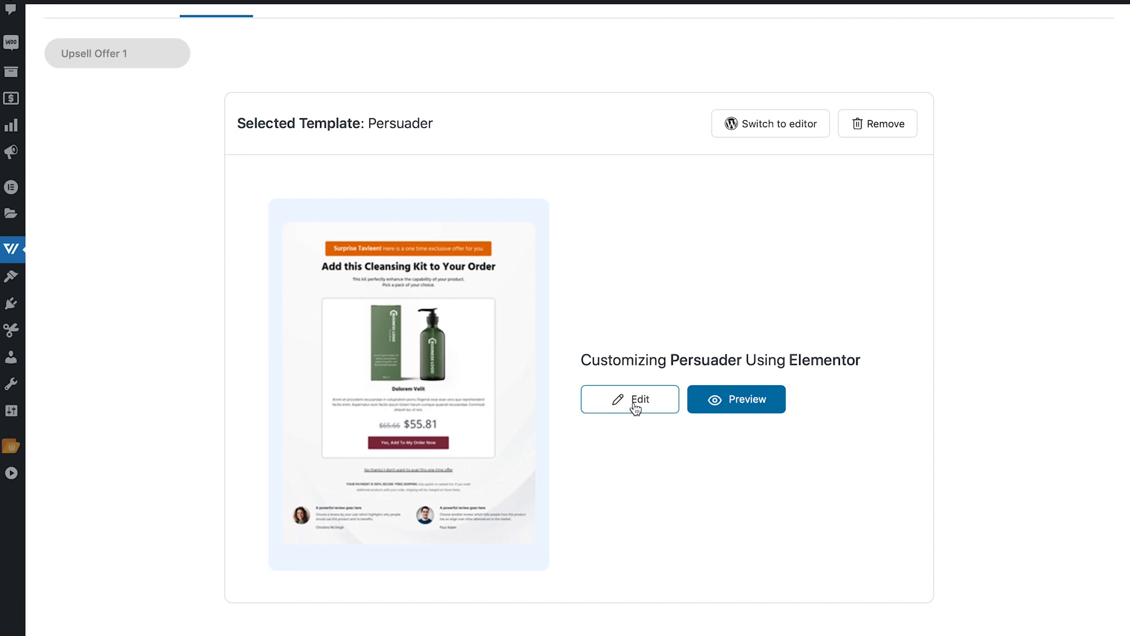
pyautogui.click(629, 399)
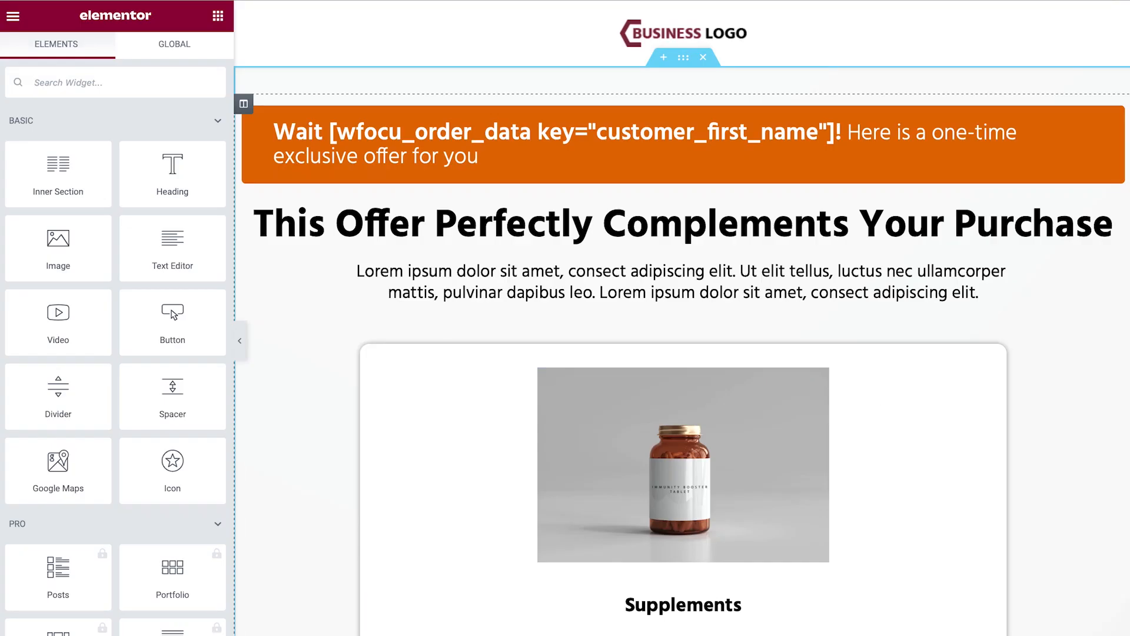
# Select the $9.00/month 3-month plan in the Accept Button widget's plan chooser.
pyautogui.scroll(-3)
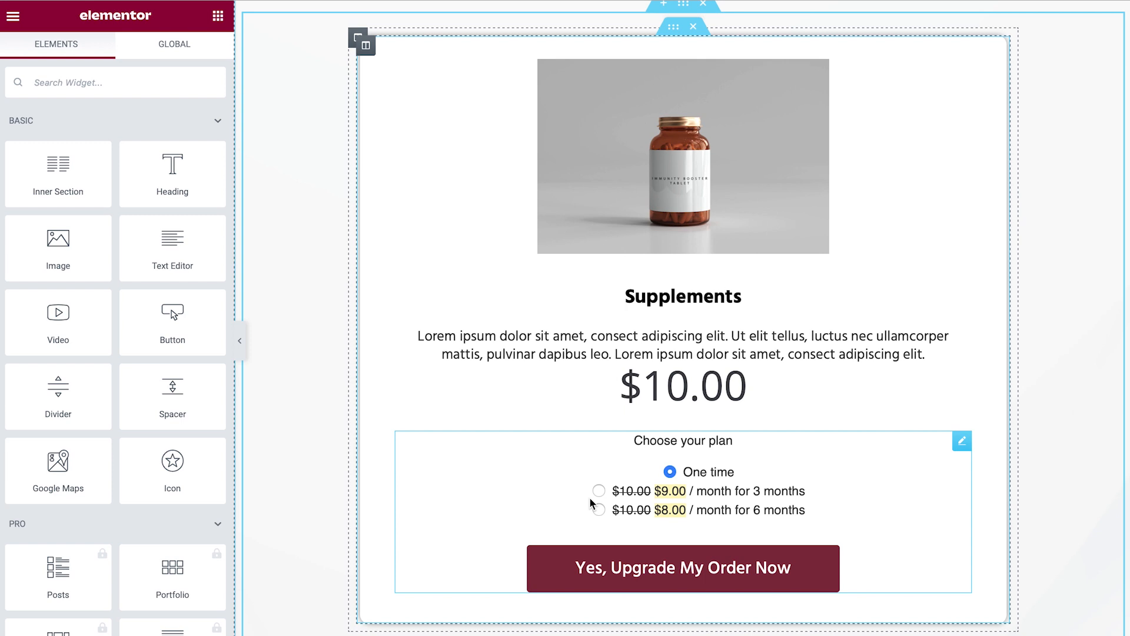
pyautogui.scroll(-3)
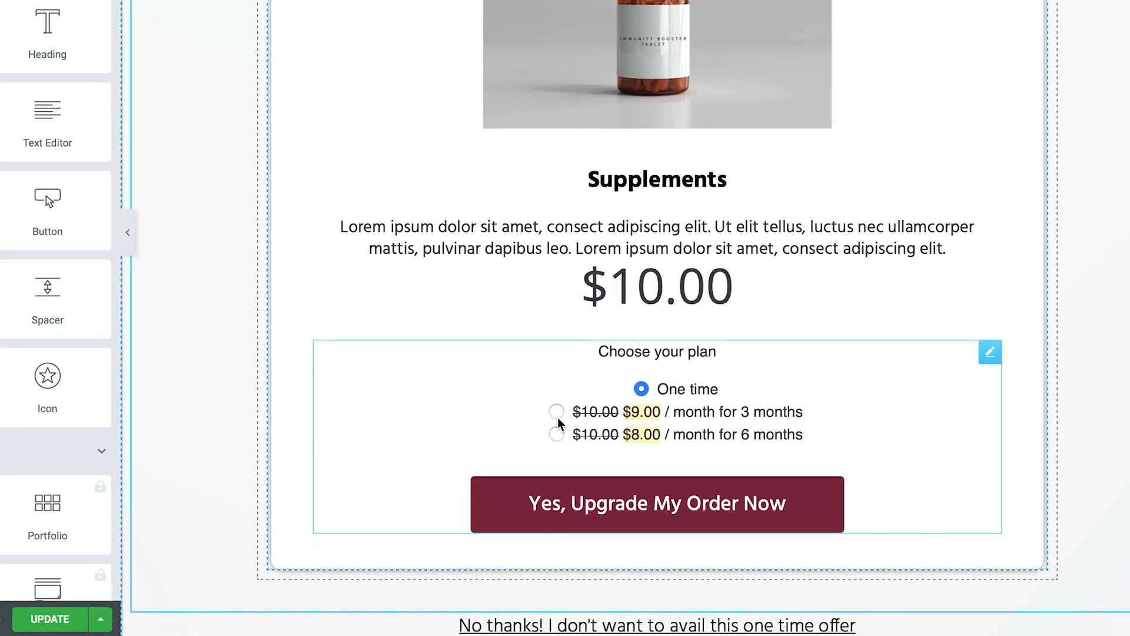
pyautogui.moveTo(558, 422)
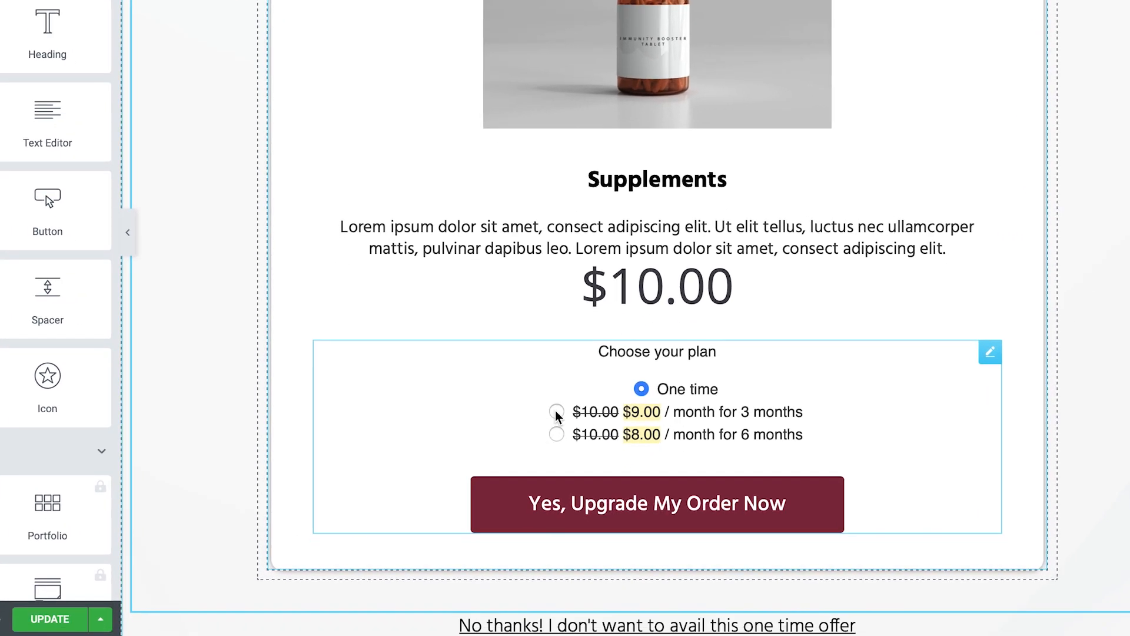
pyautogui.click(557, 412)
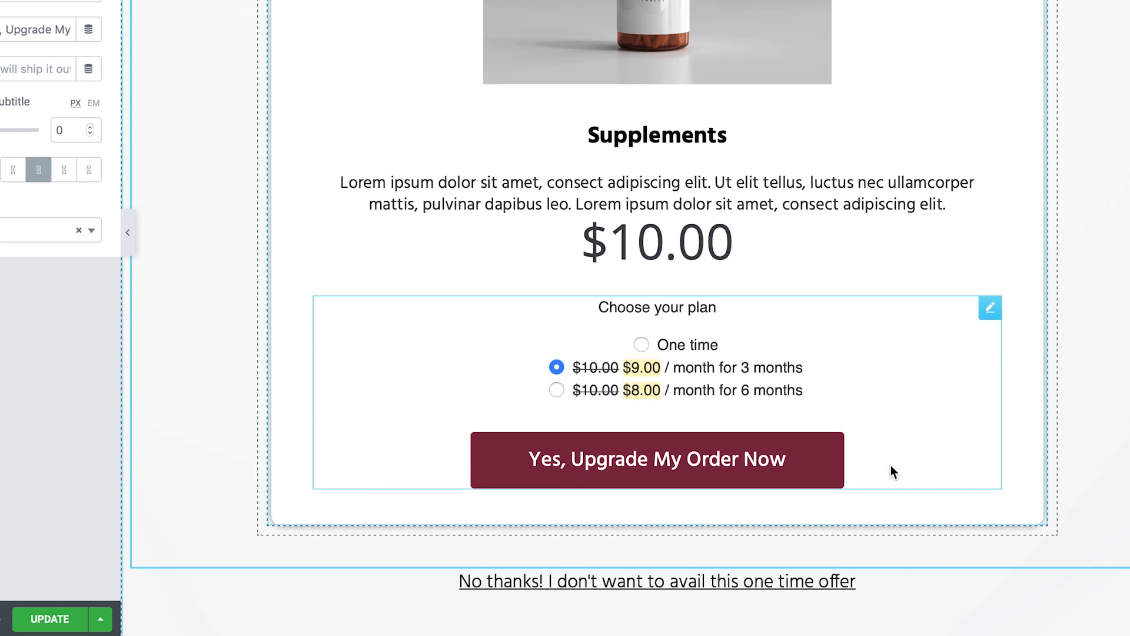
pyautogui.scroll(-3)
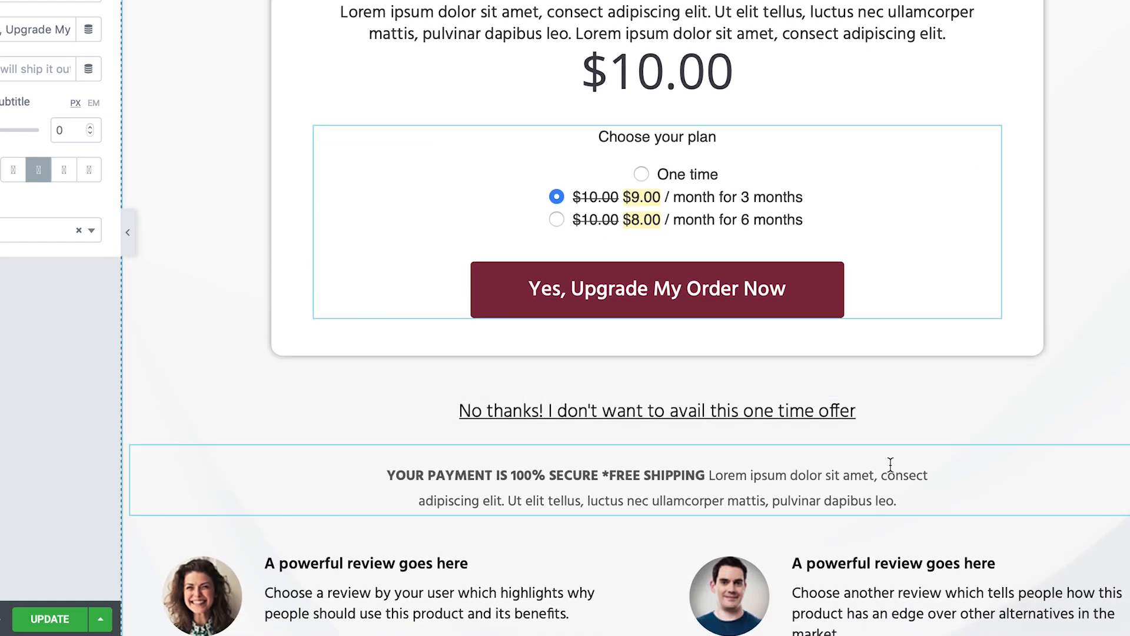
pyautogui.scroll(-3)
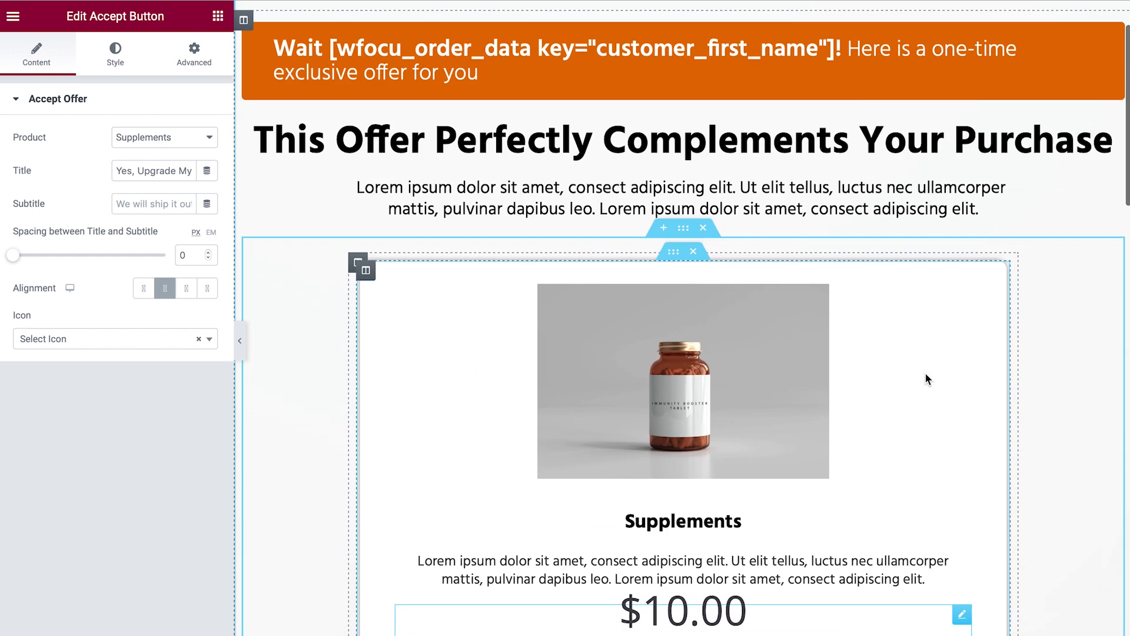
pyautogui.scroll(-3)
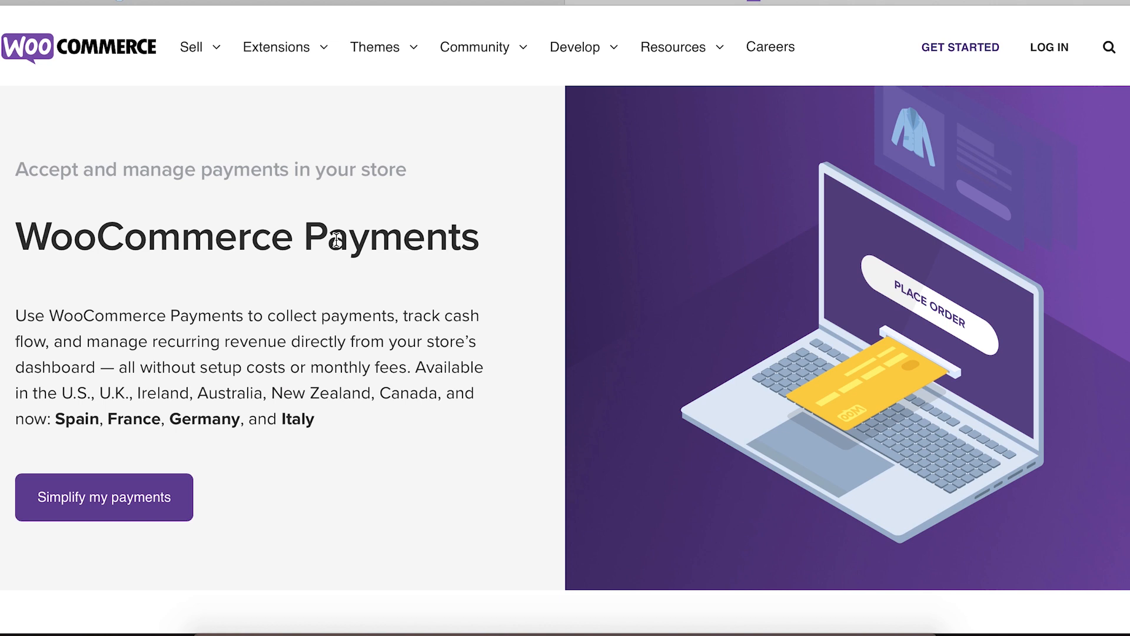
pyautogui.moveTo(500, 275)
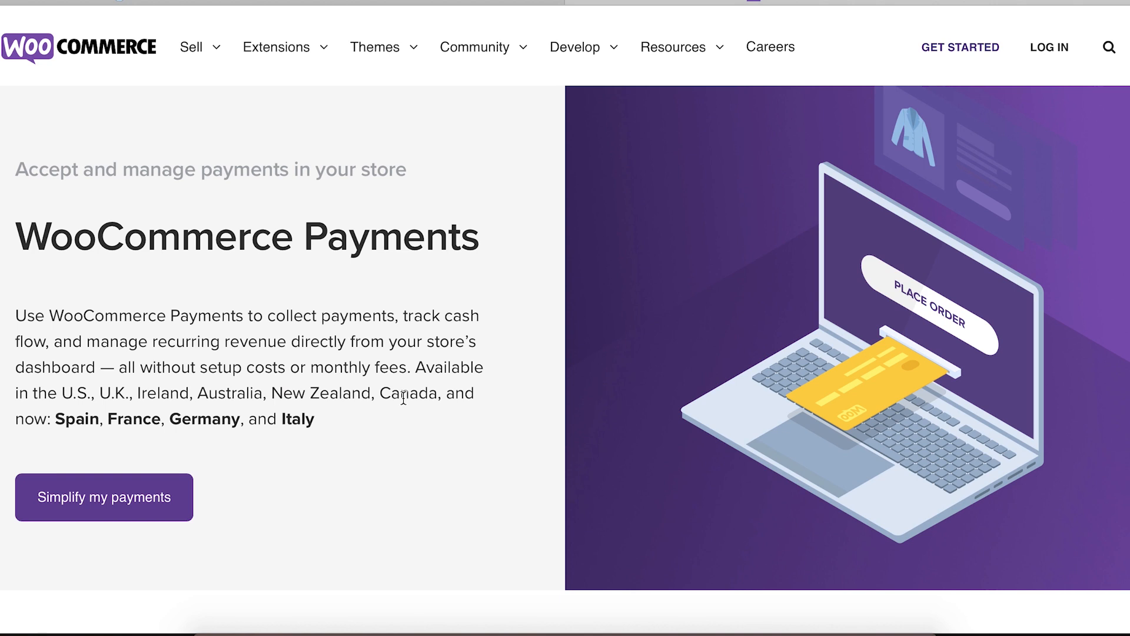
# Scroll through the WooCommerce Payments page on WooCommerce.com.
pyautogui.scroll(-3)
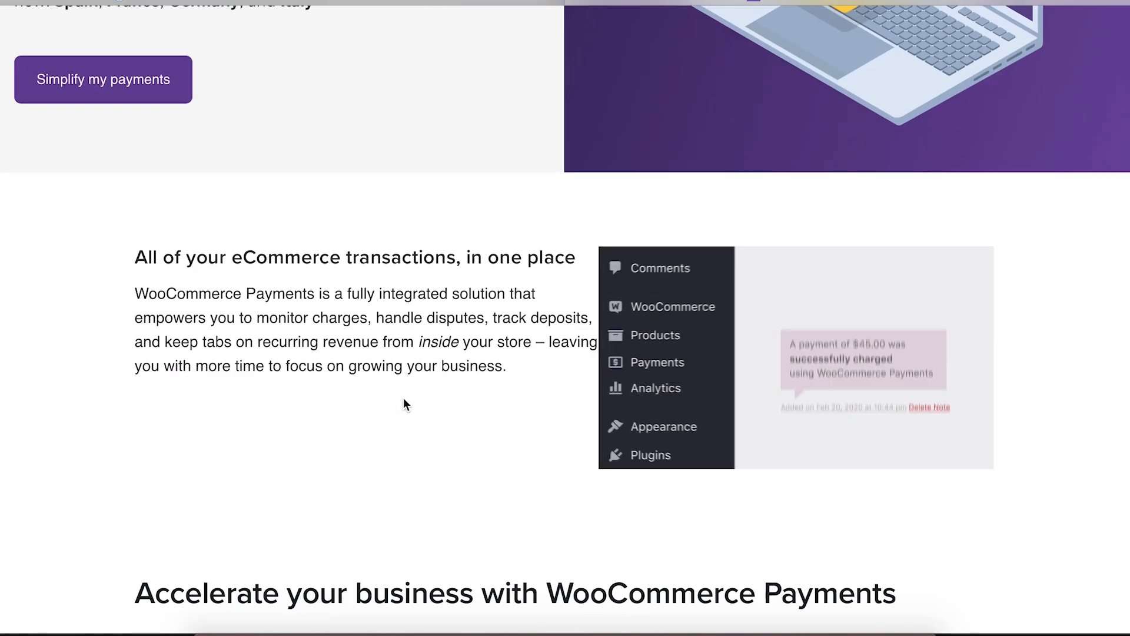
pyautogui.scroll(-3)
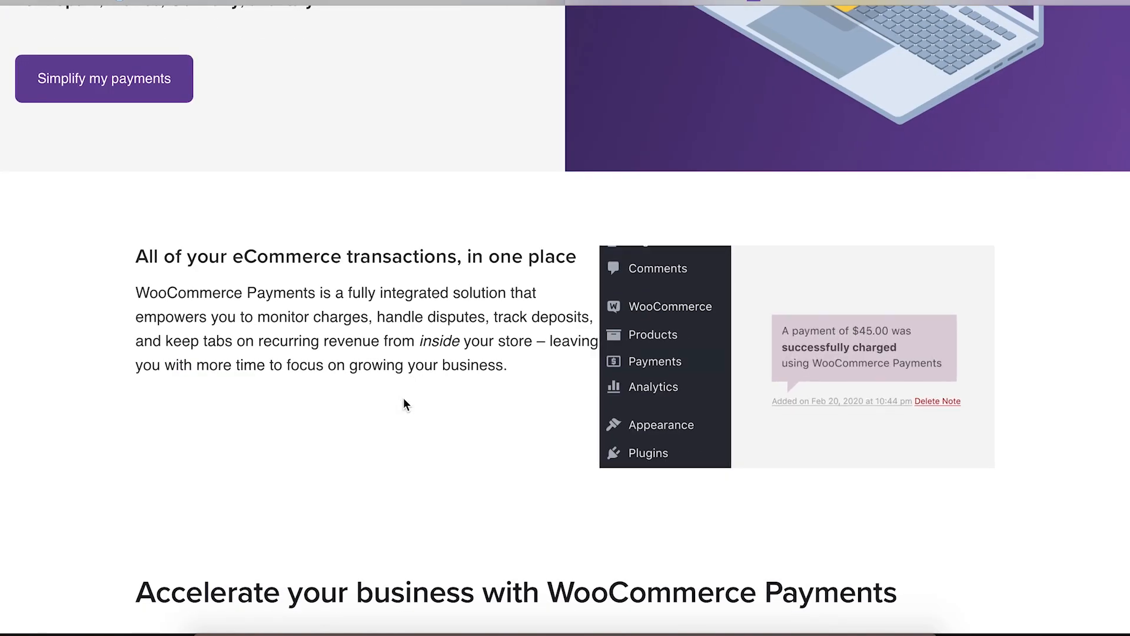
pyautogui.scroll(-3)
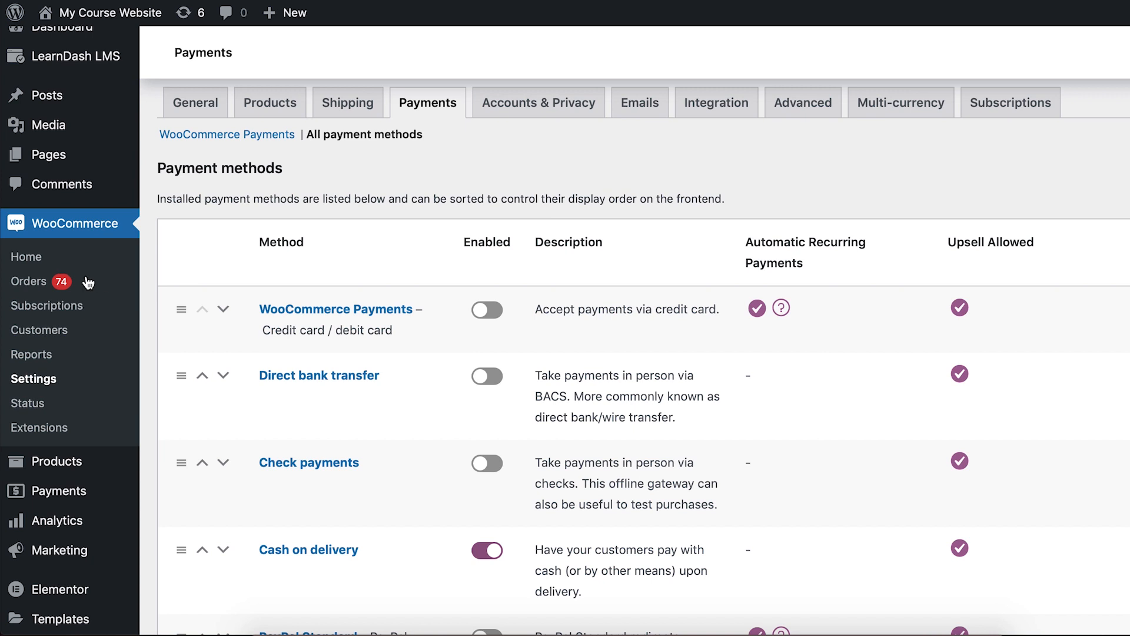
# Review the payment methods list, with only Cash on delivery enabled.
pyautogui.scroll(-3)
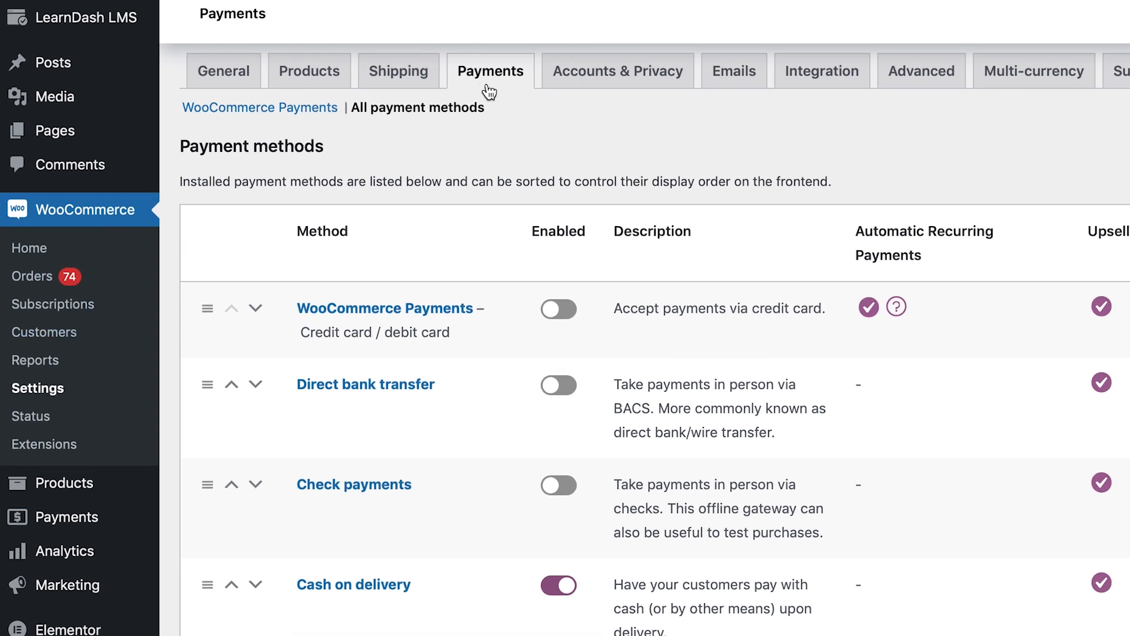
pyautogui.moveTo(525, 323)
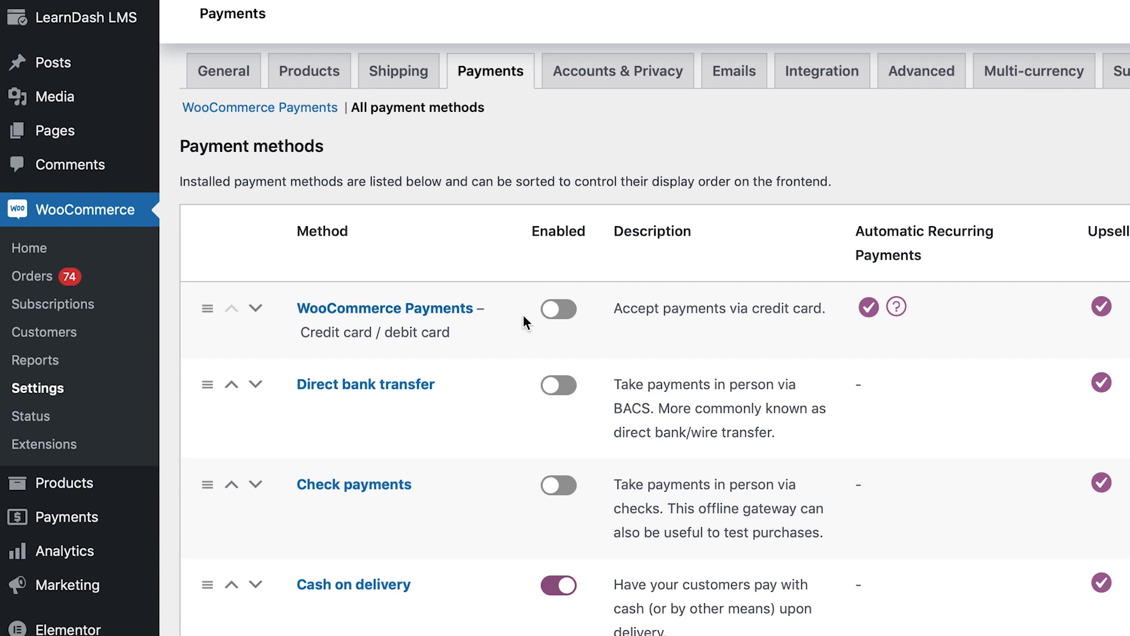
pyautogui.moveTo(557, 309)
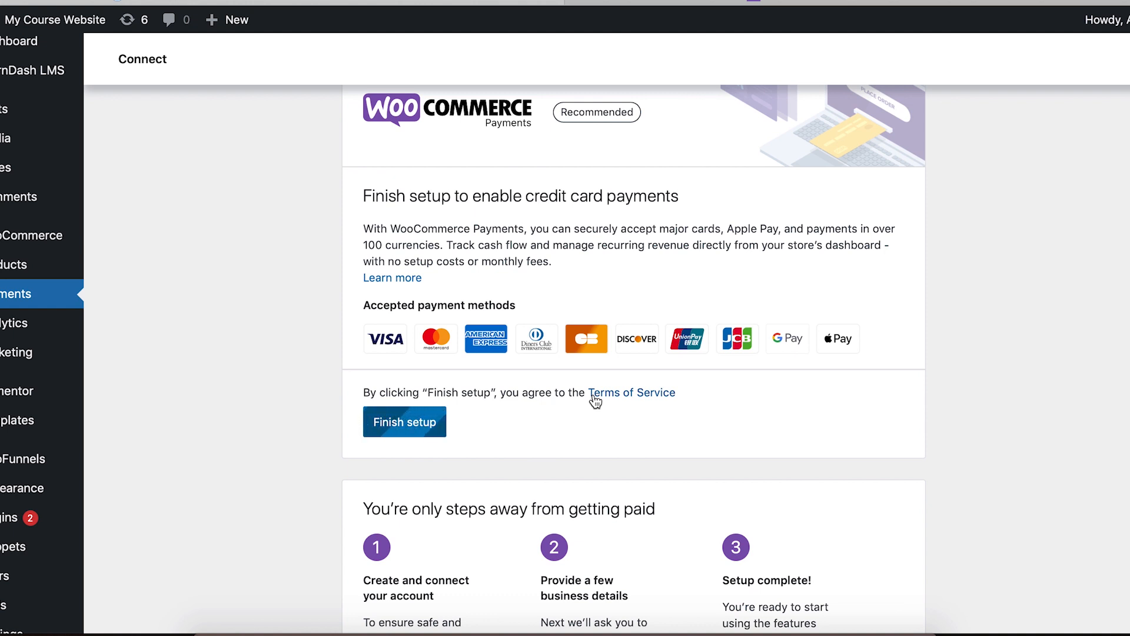
# Scroll the WooCommerce Payments connect page to the Finish setup section.
pyautogui.scroll(-3)
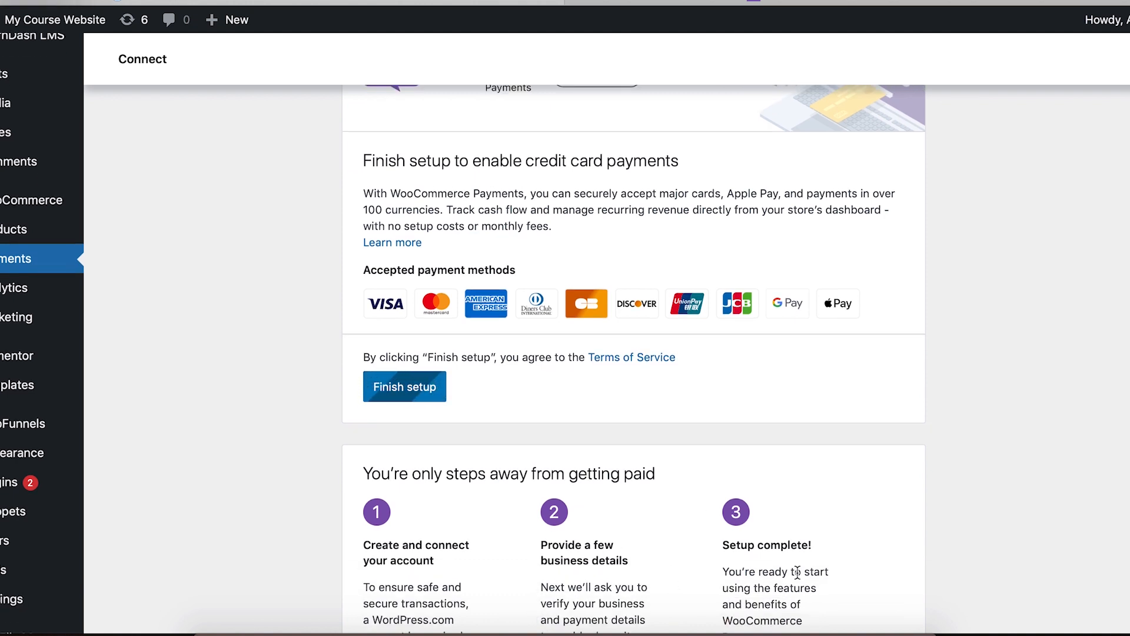
pyautogui.scroll(-3)
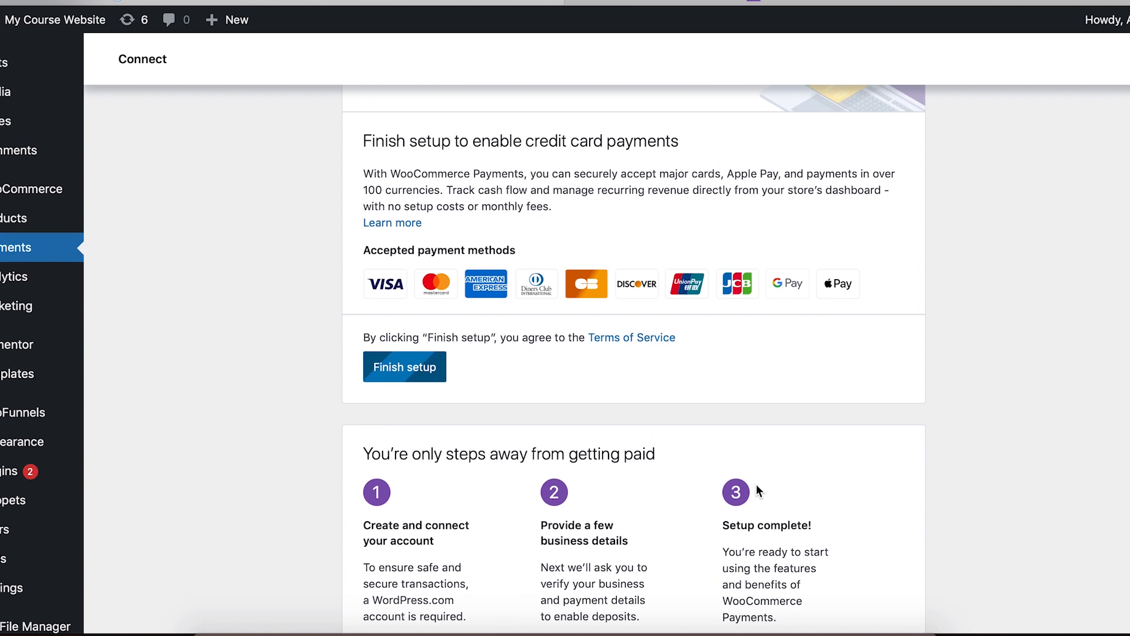